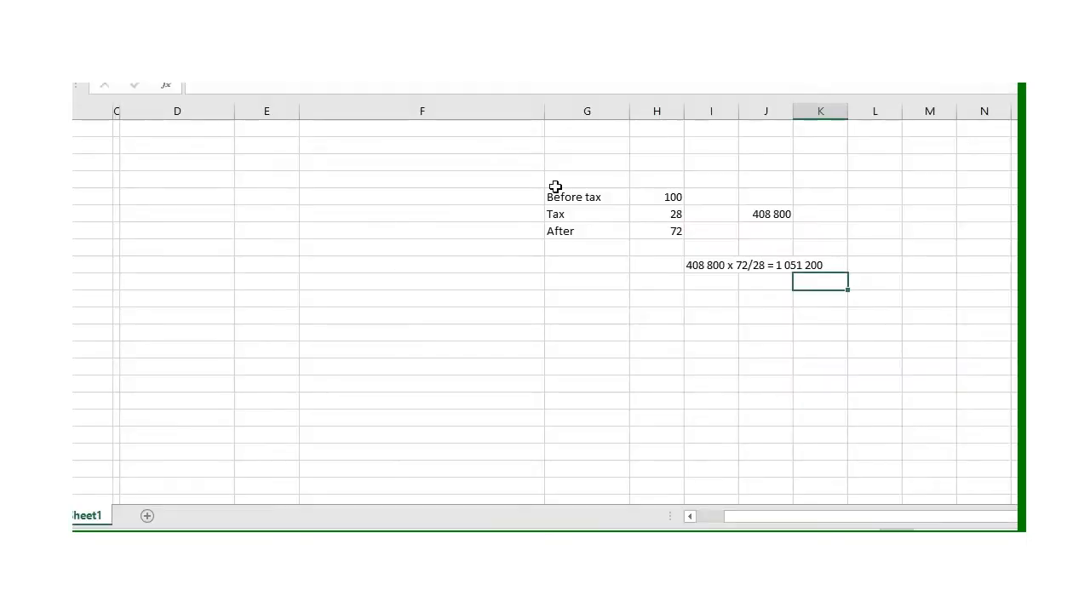
- Enter the repurchase working 3,50 - 0,75 = 2,75 in an empty column H cell
scroll(down, 3)
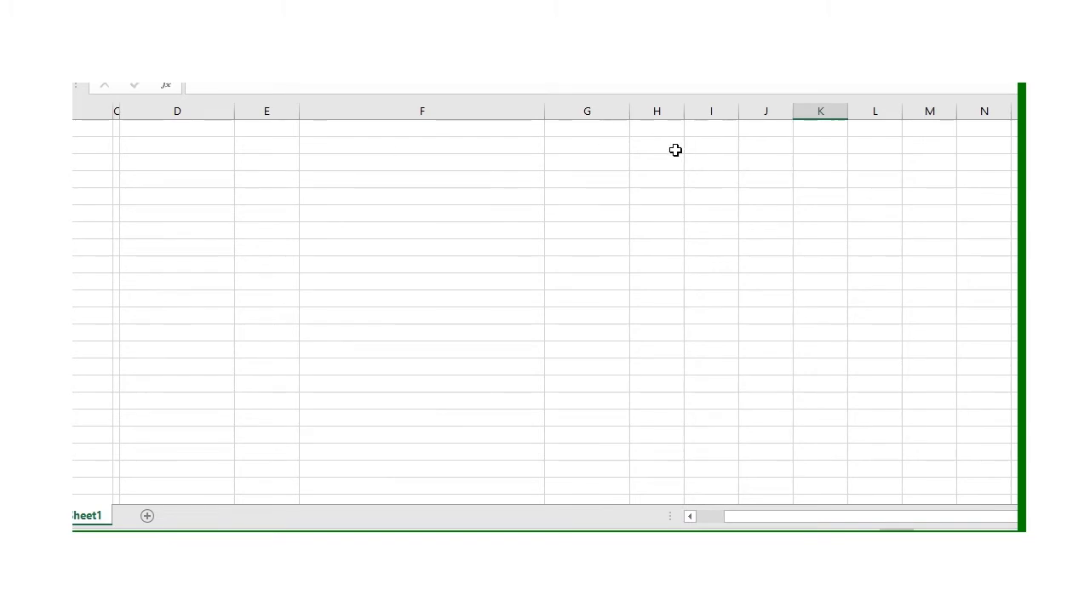
text(3,50)
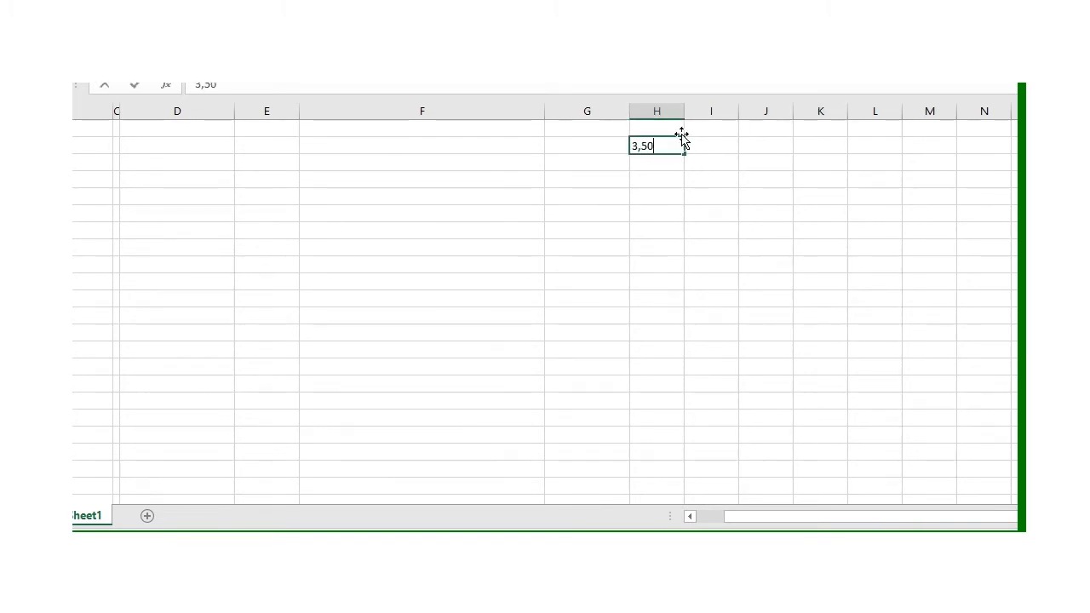
text(-)
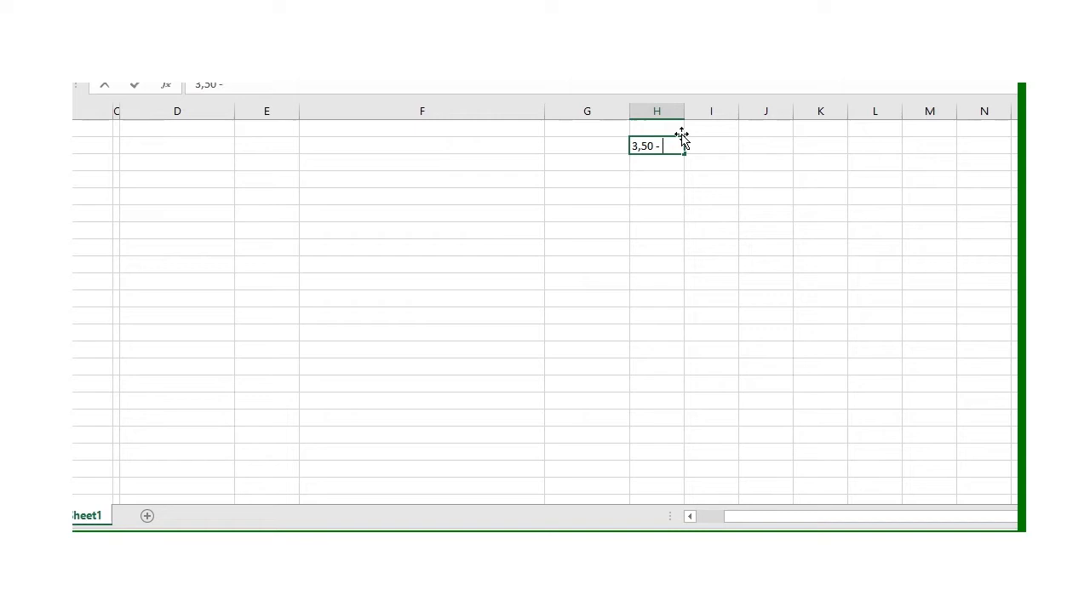
text(0,75)
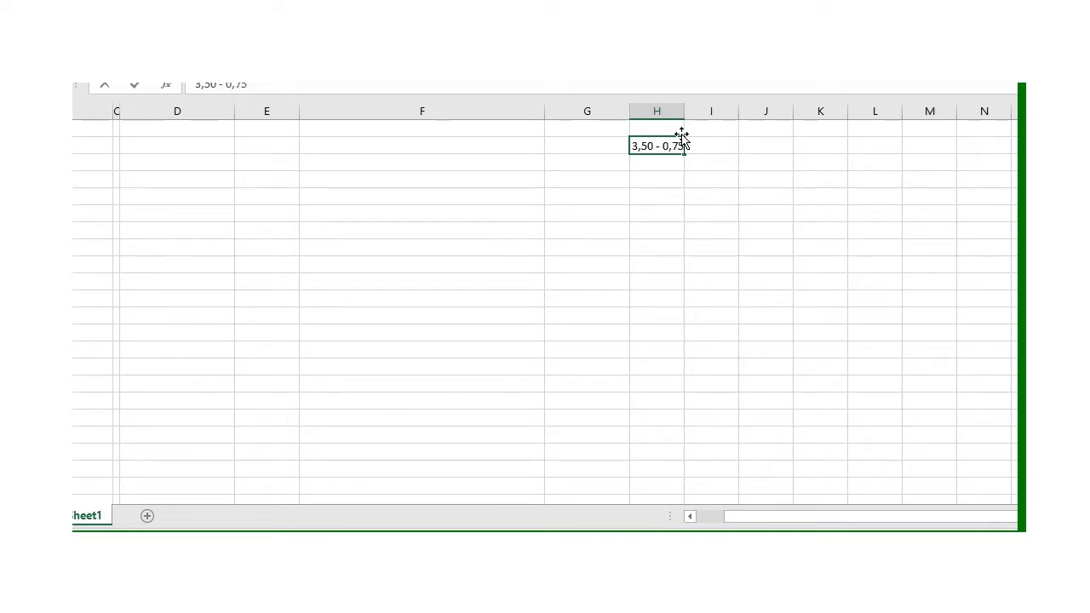
text(=)
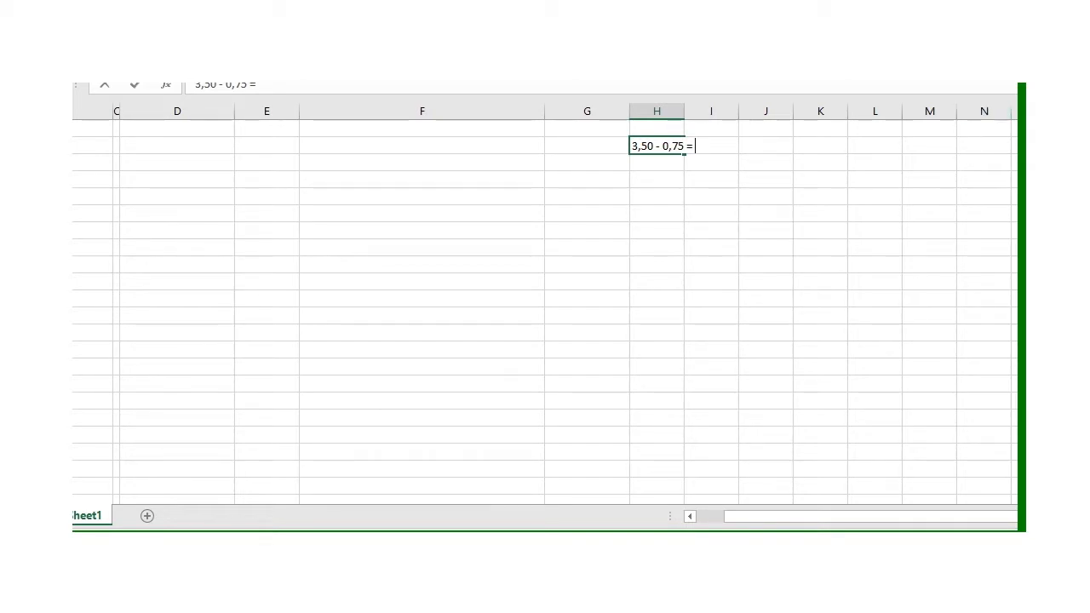
text(2,75)
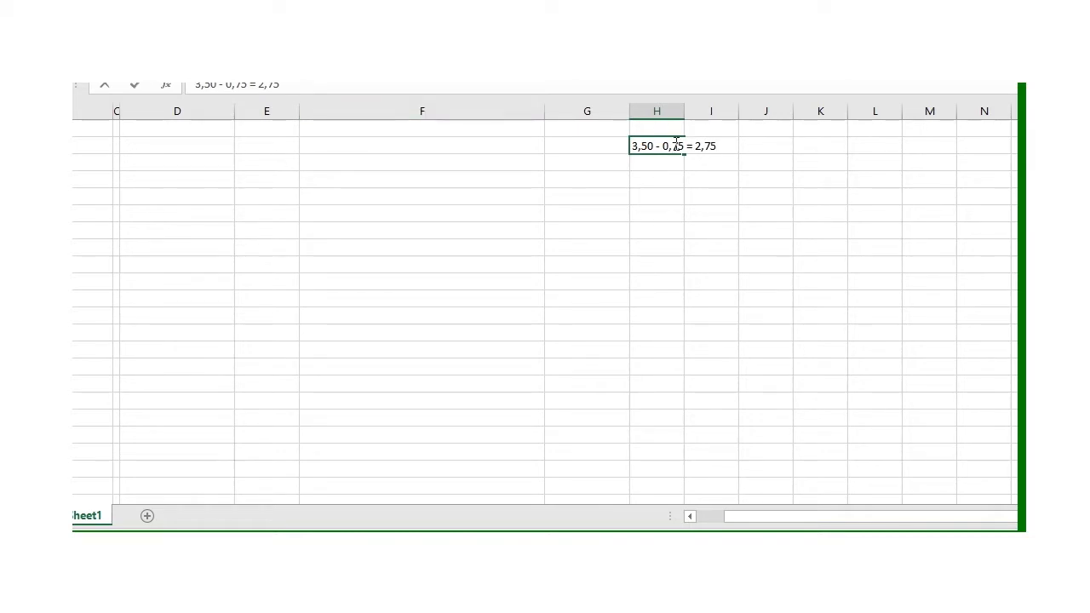
mouse_move(695, 292)
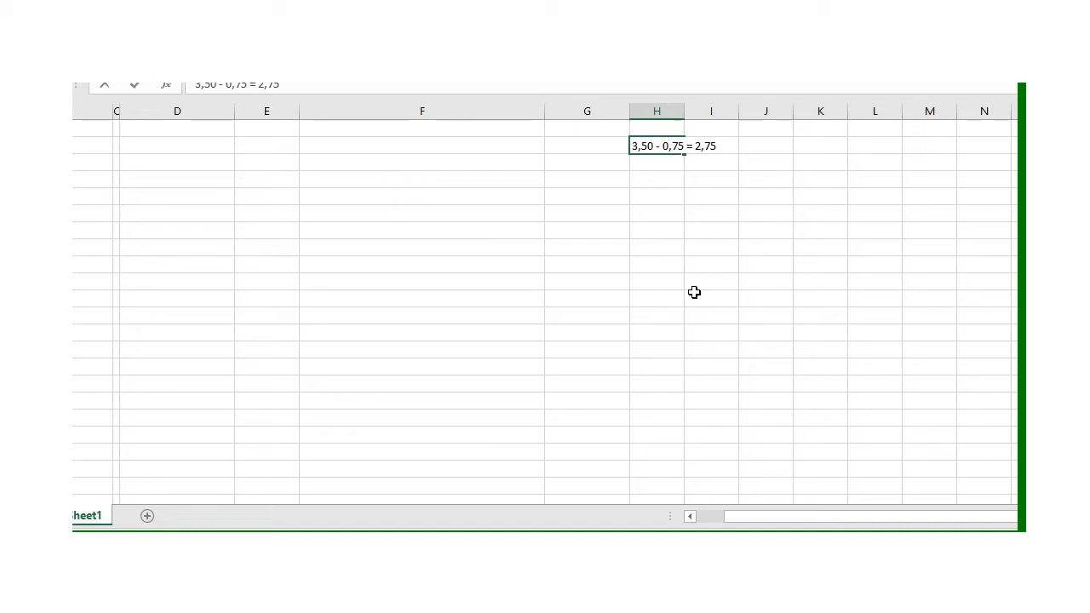
- Complete the repurchase line as (60 000 x 2.75) with amount (165 000) in Word
key(alt+tab)
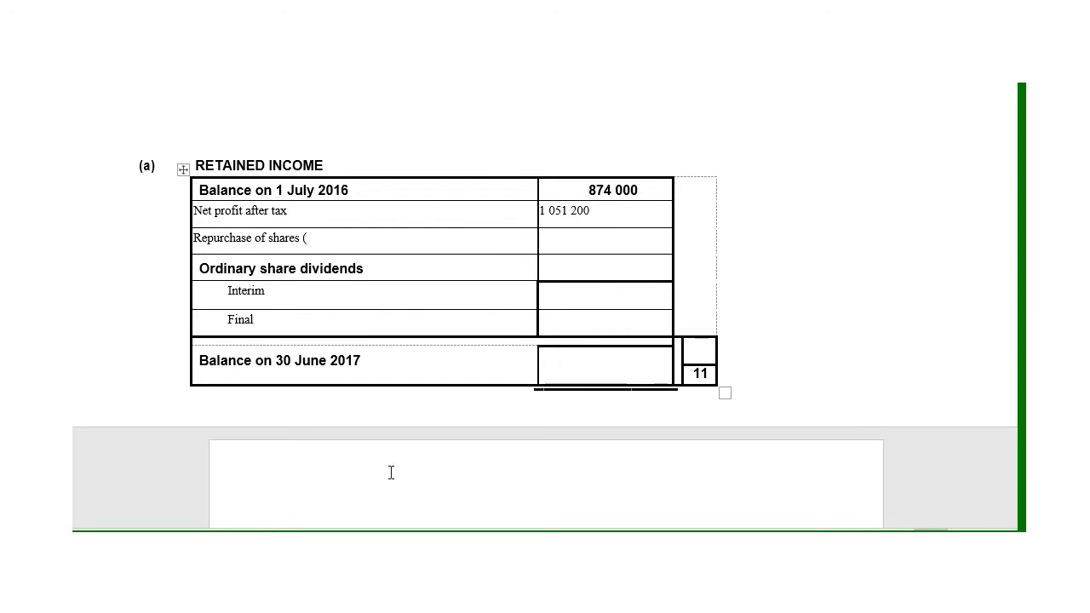
text(60 000)
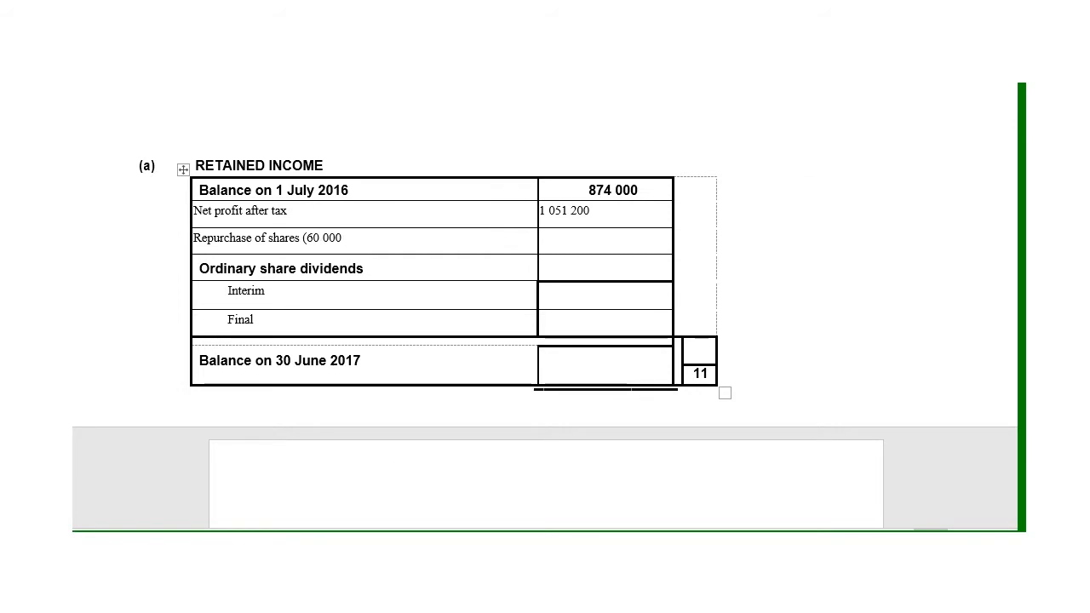
text(x 2.7)
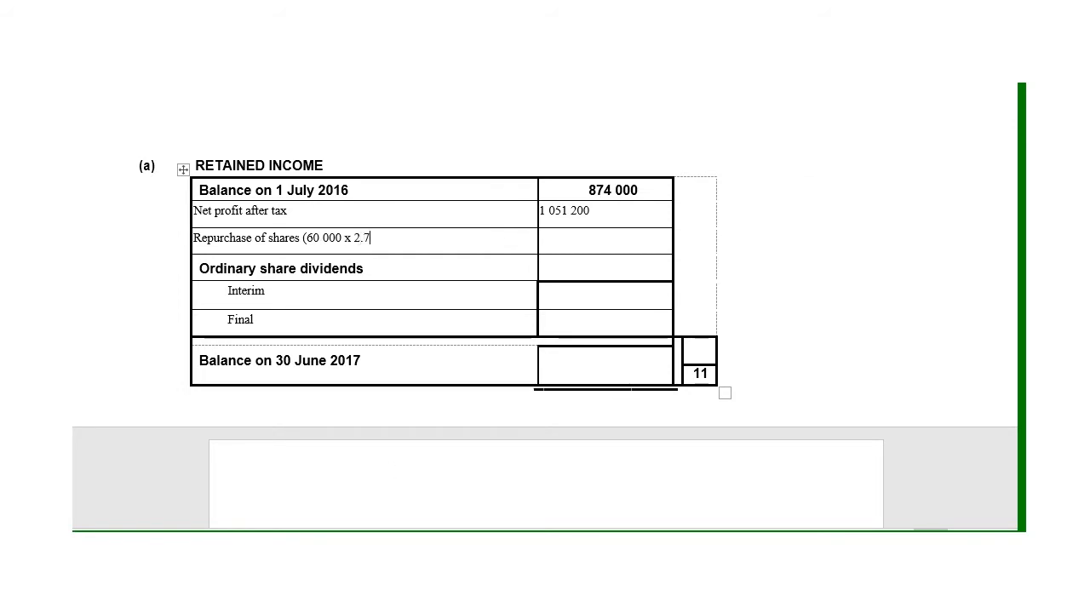
text(5))
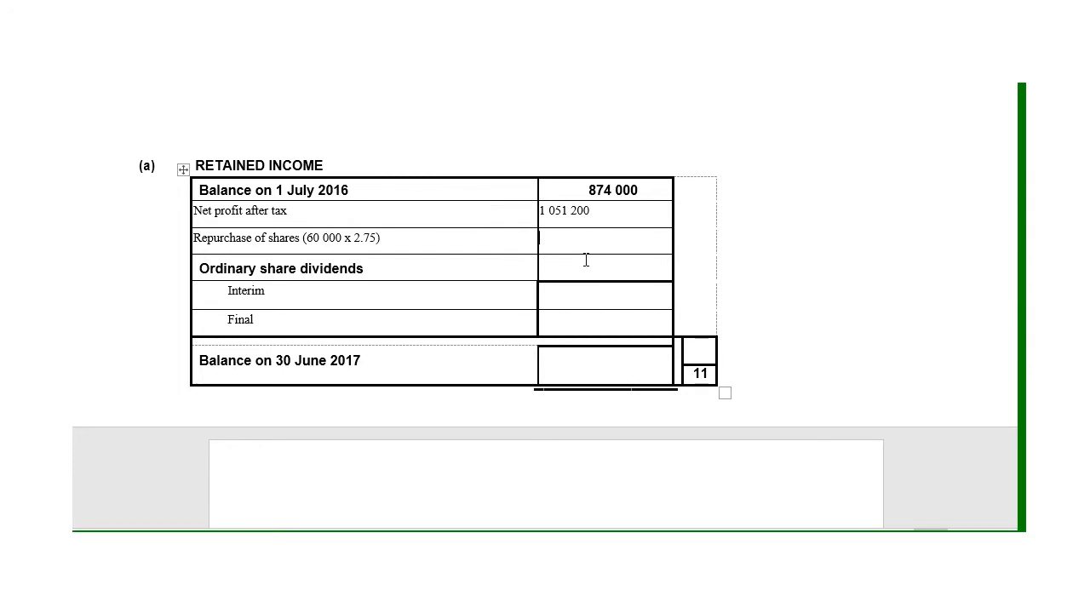
mouse_move(429, 257)
text(()
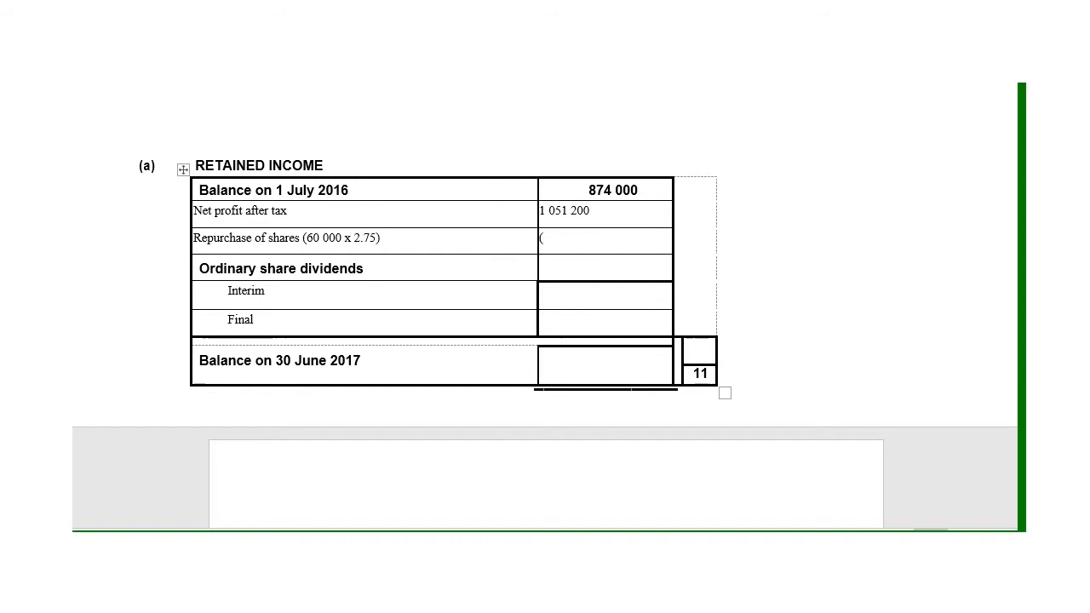
text(165 000))
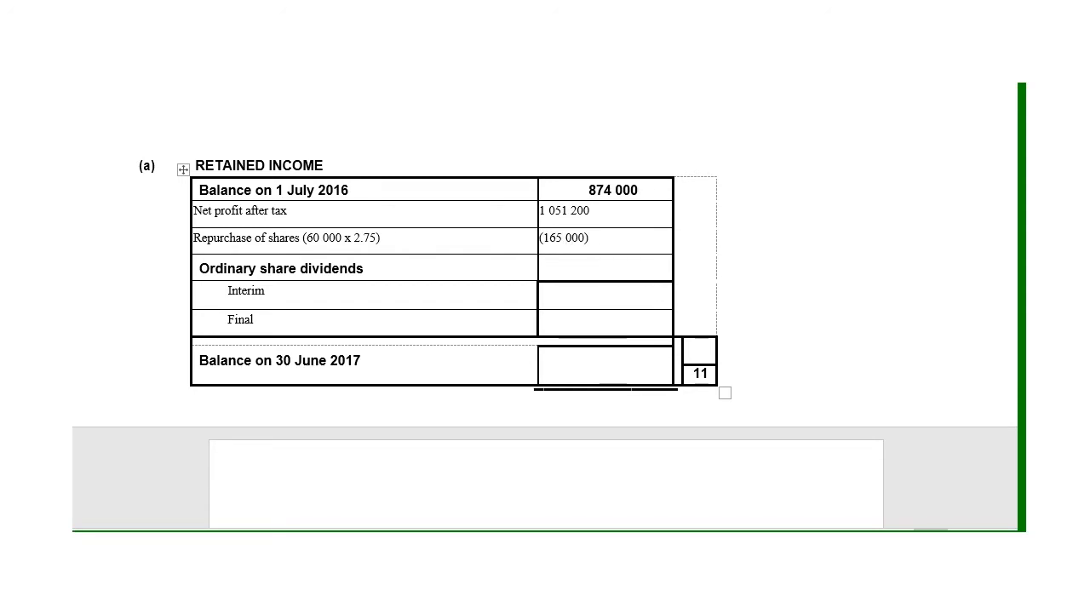
mouse_move(586, 212)
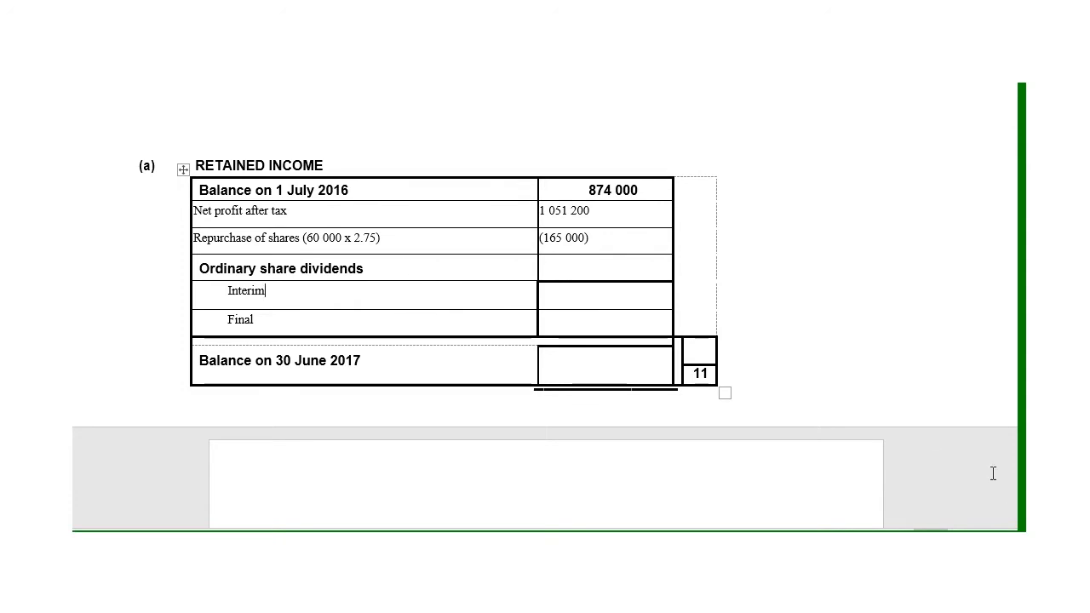
mouse_move(676, 504)
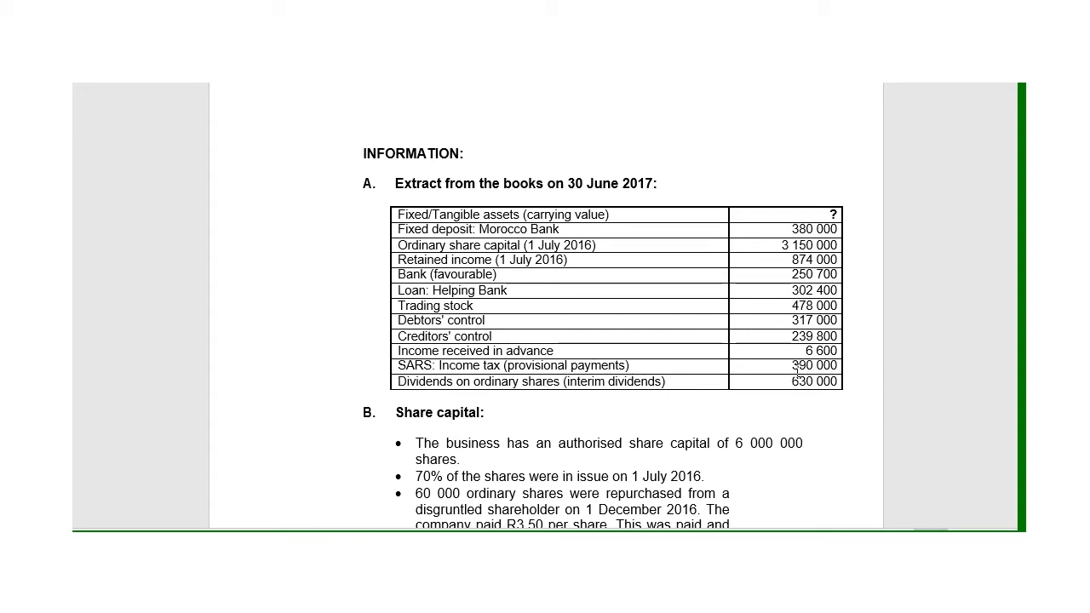
- Enter 630 000 as the interim ordinary share dividend amount in the Word table
key(alt+tab)
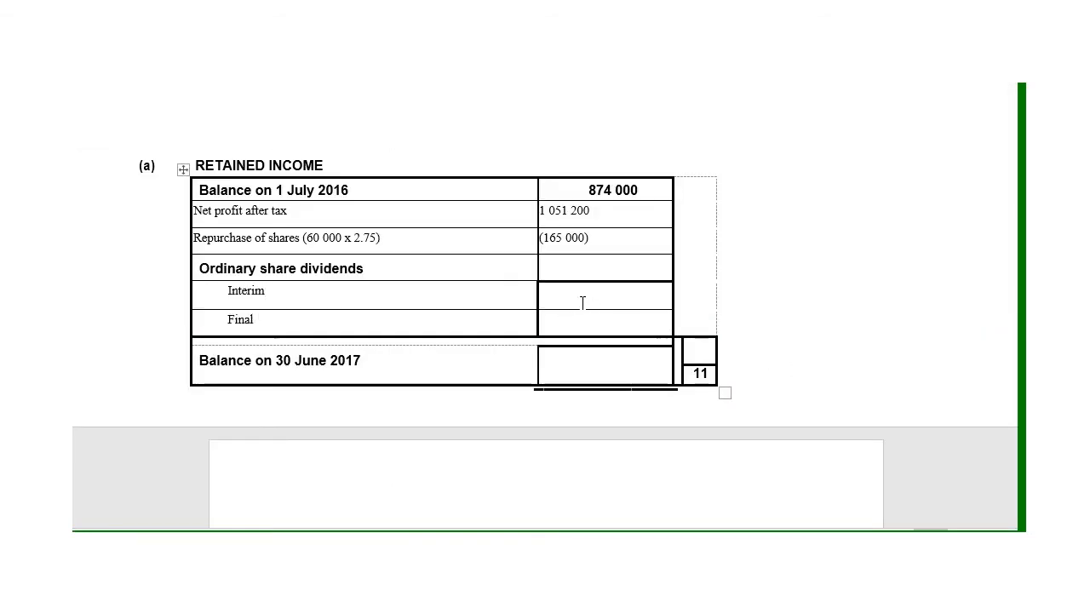
text(630)
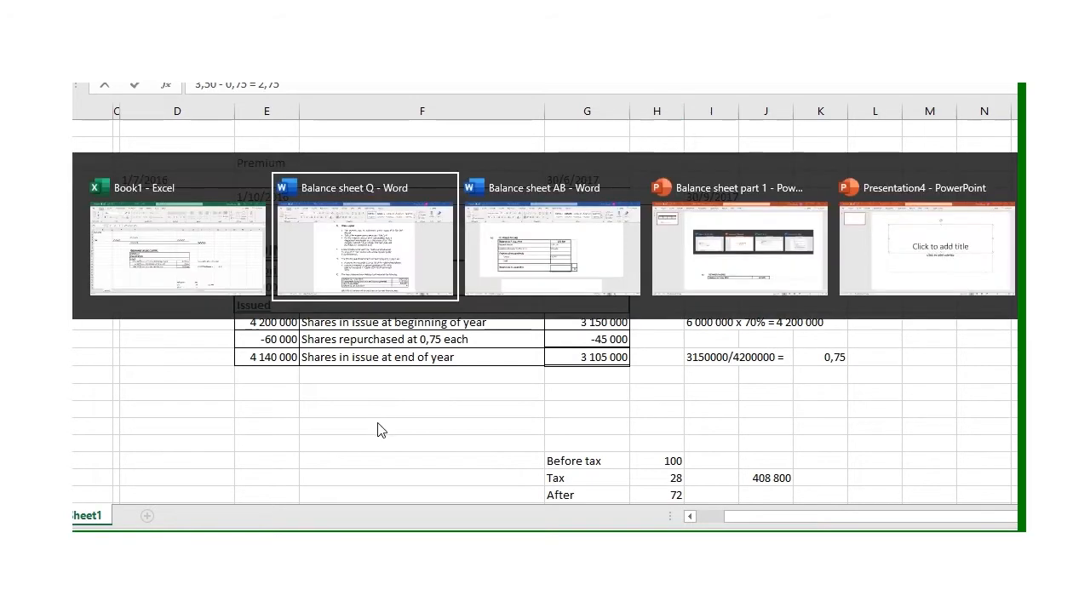
- Complete the final dividend line as Final (4 140 000 x 0.22) with amount 910 800
click(364, 187)
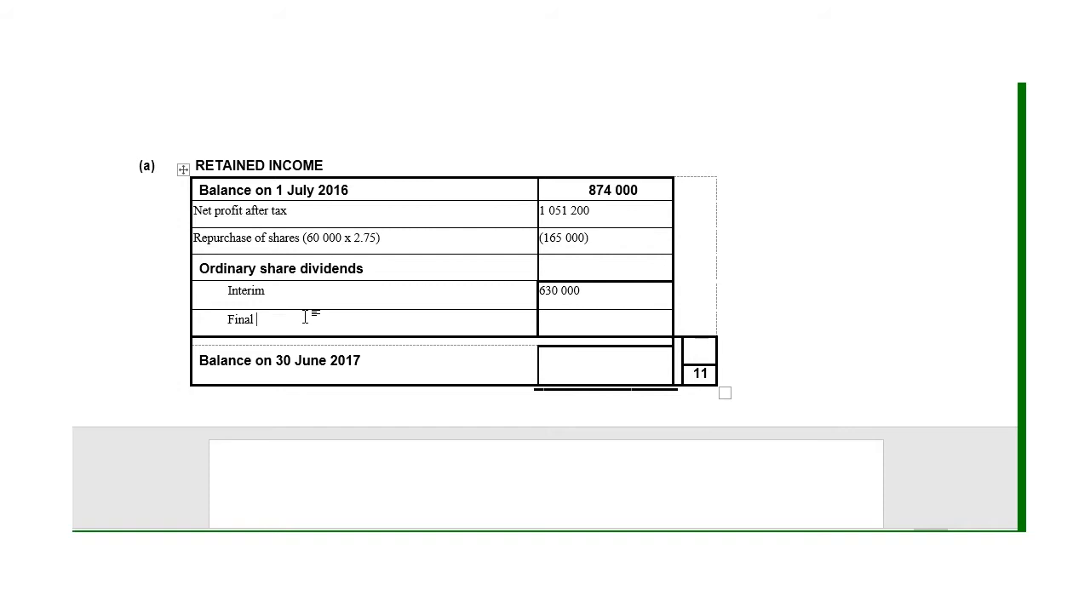
text((4 140 000)
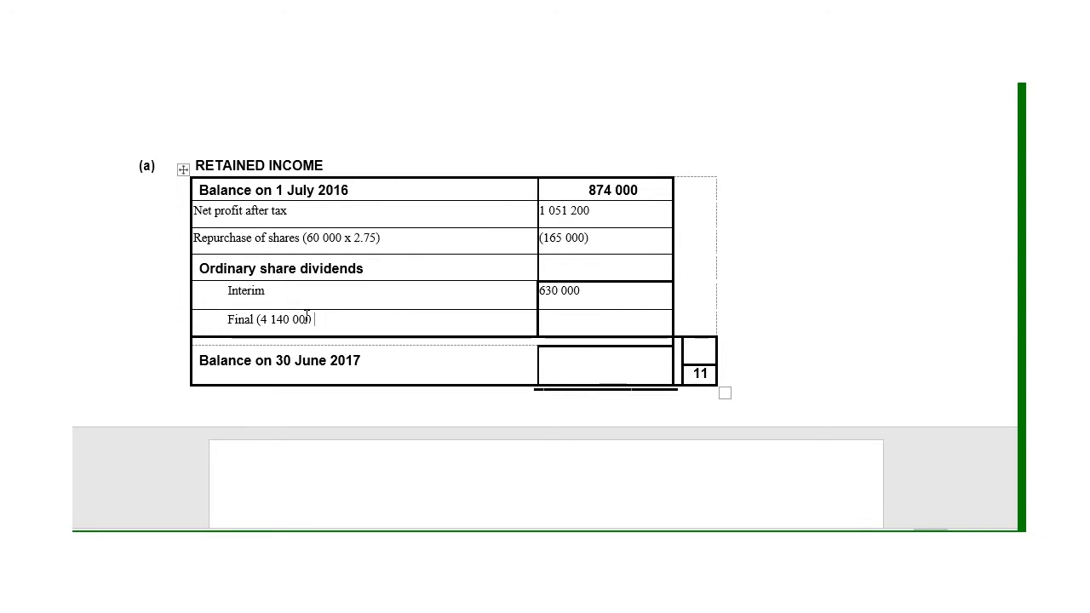
text(x)
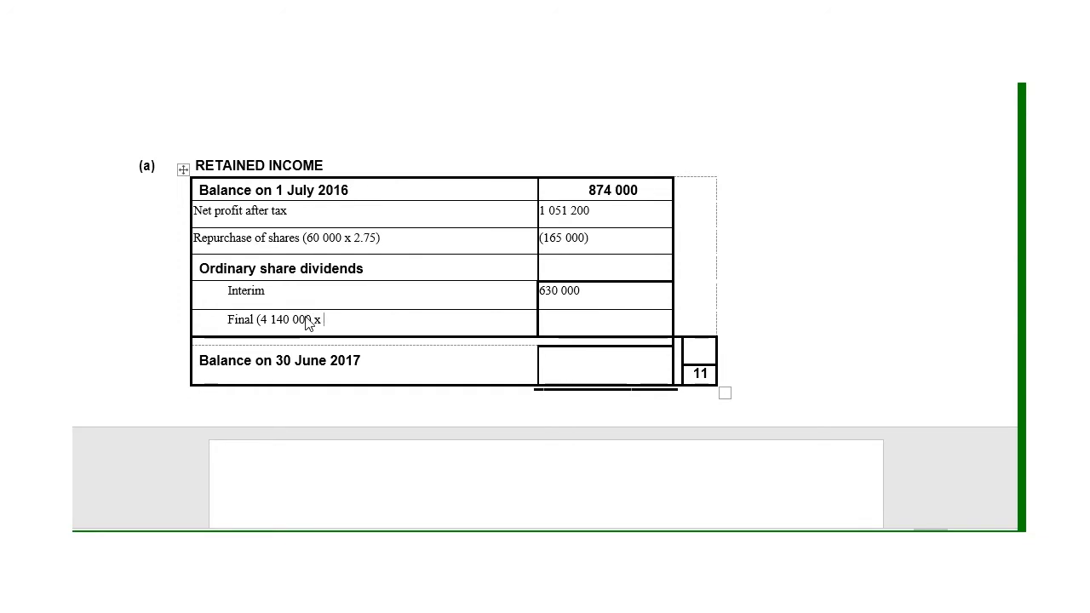
key(alt+tab)
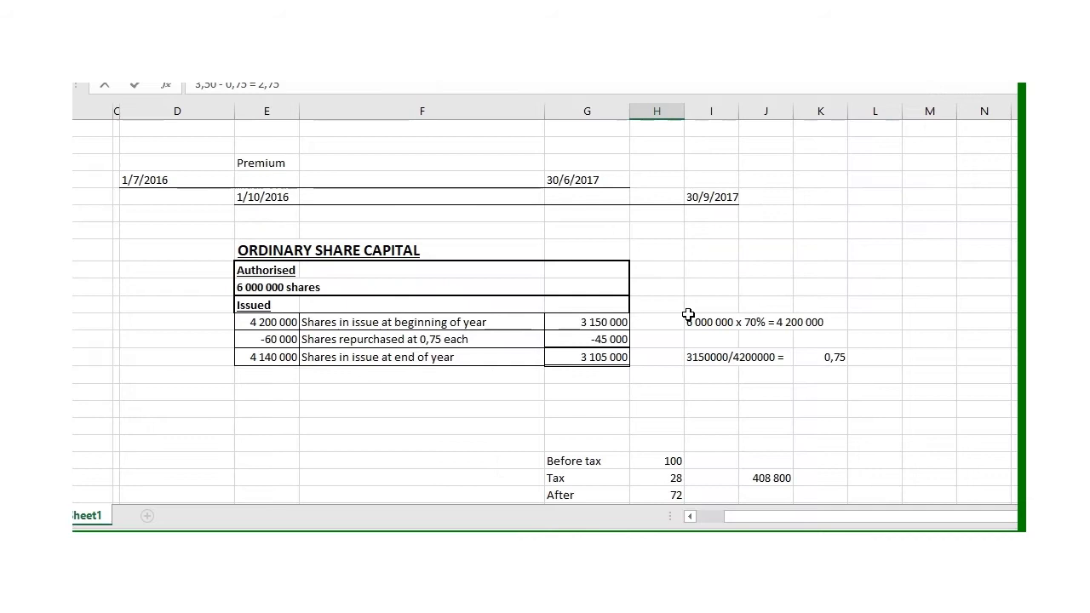
mouse_move(477, 356)
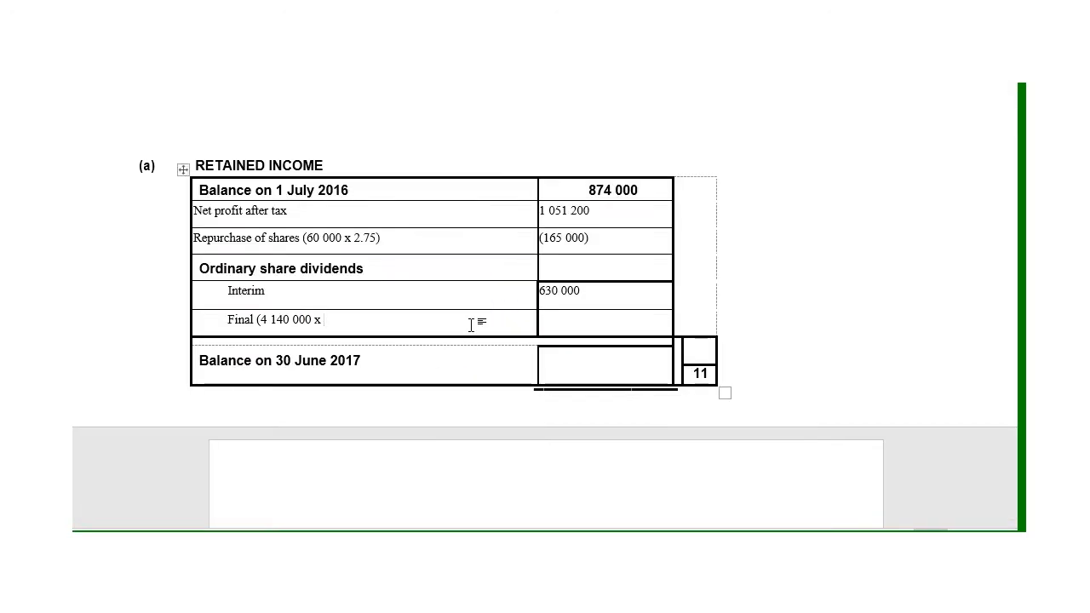
text(0.2)
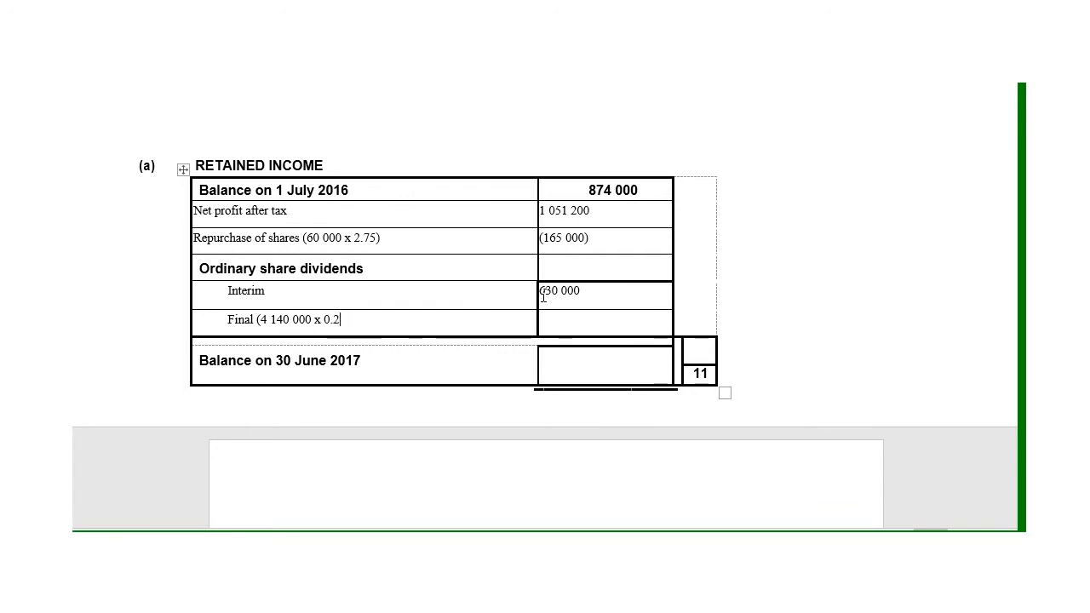
text(2))
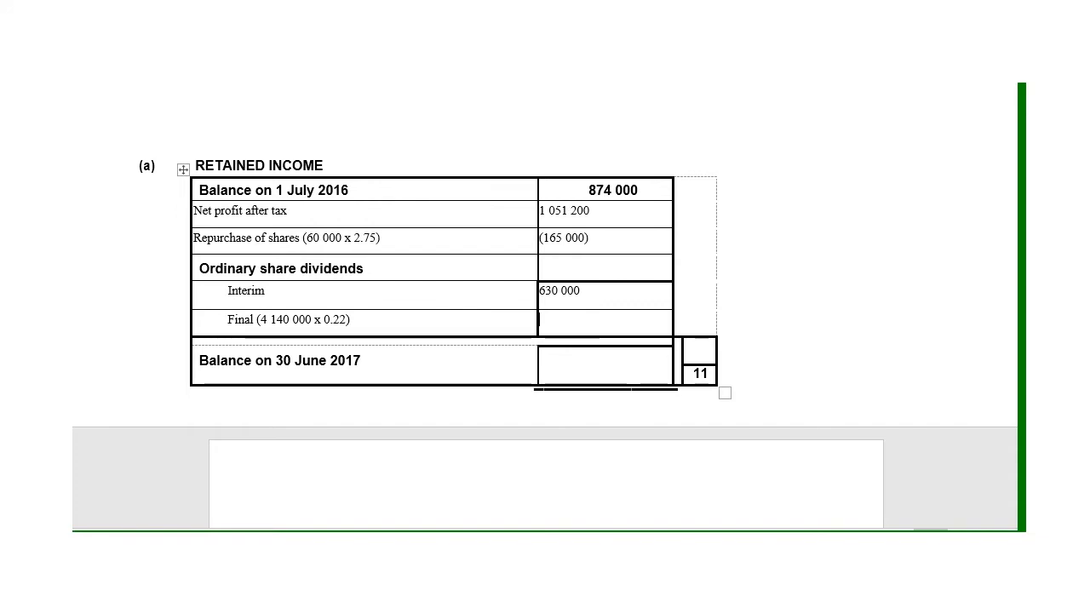
text(910 800)
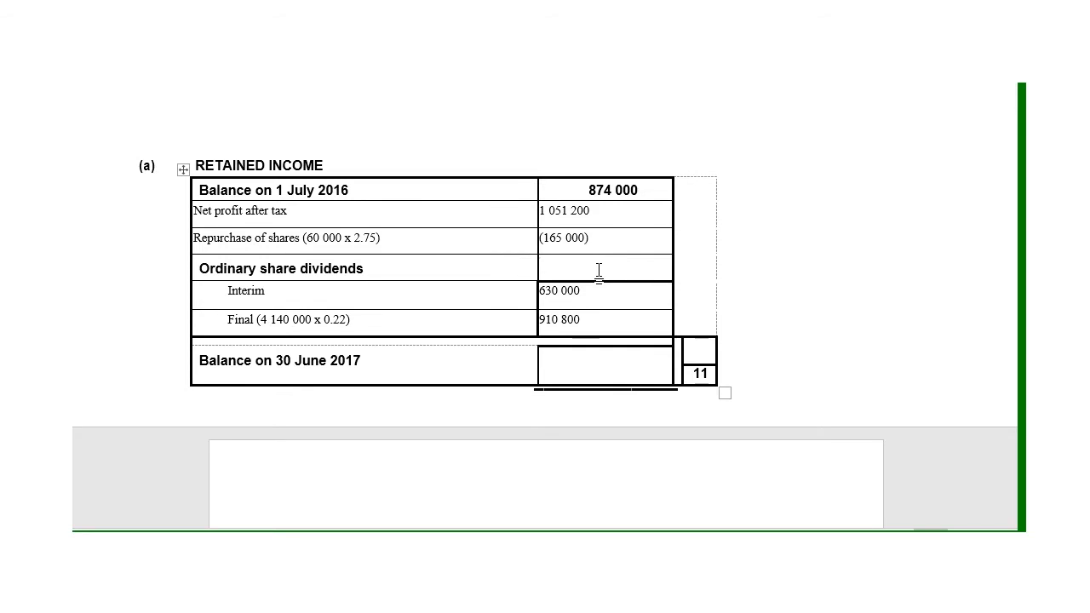
- Enter (1 540 800) as the ordinary share dividends total and move to the balance sheet
text(()
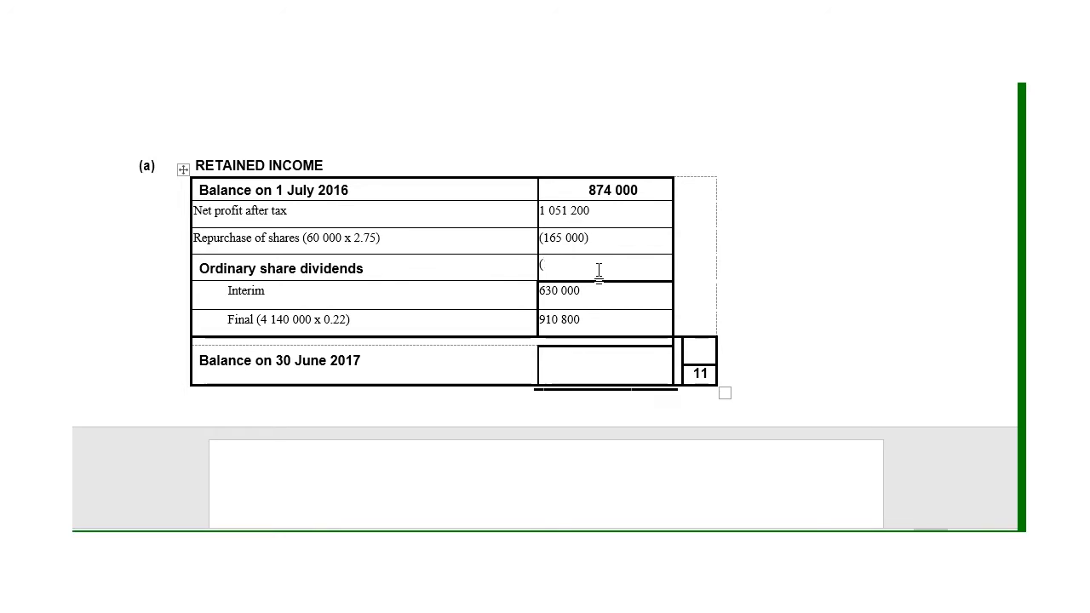
text(1 540)
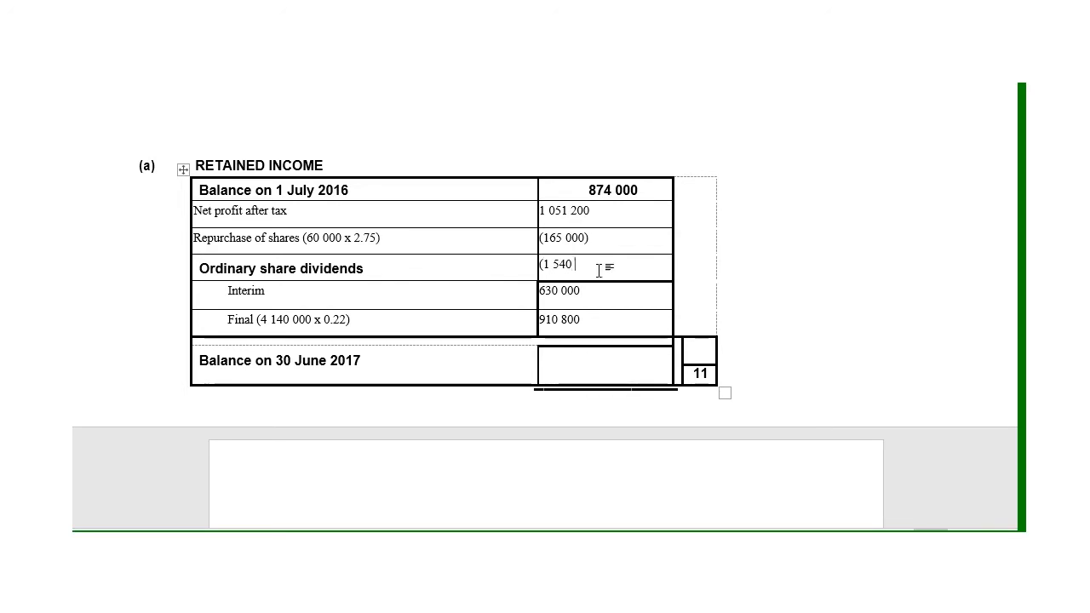
text(800))
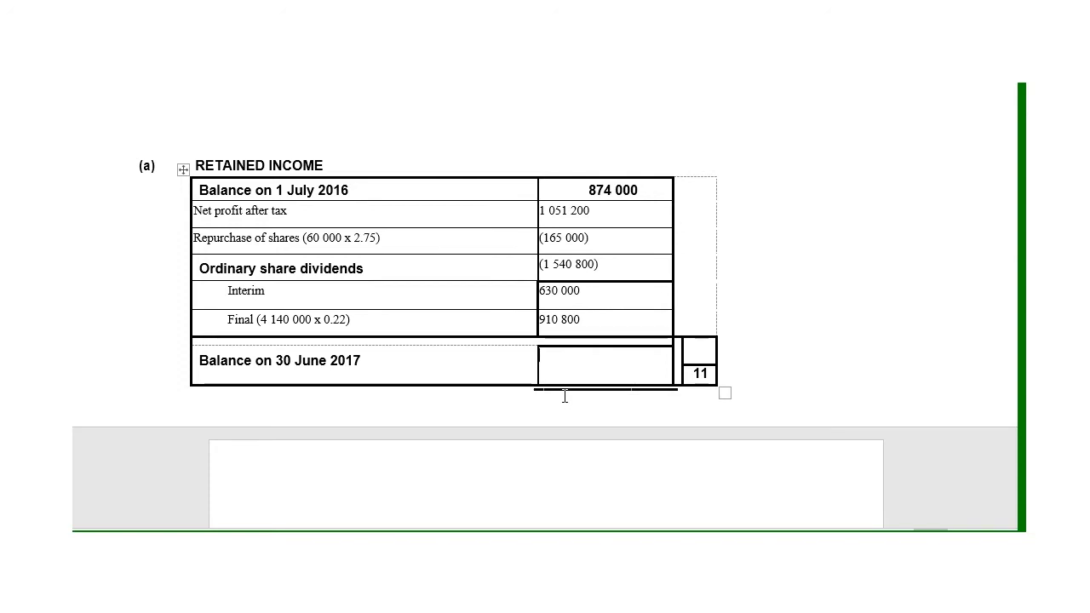
text(21)
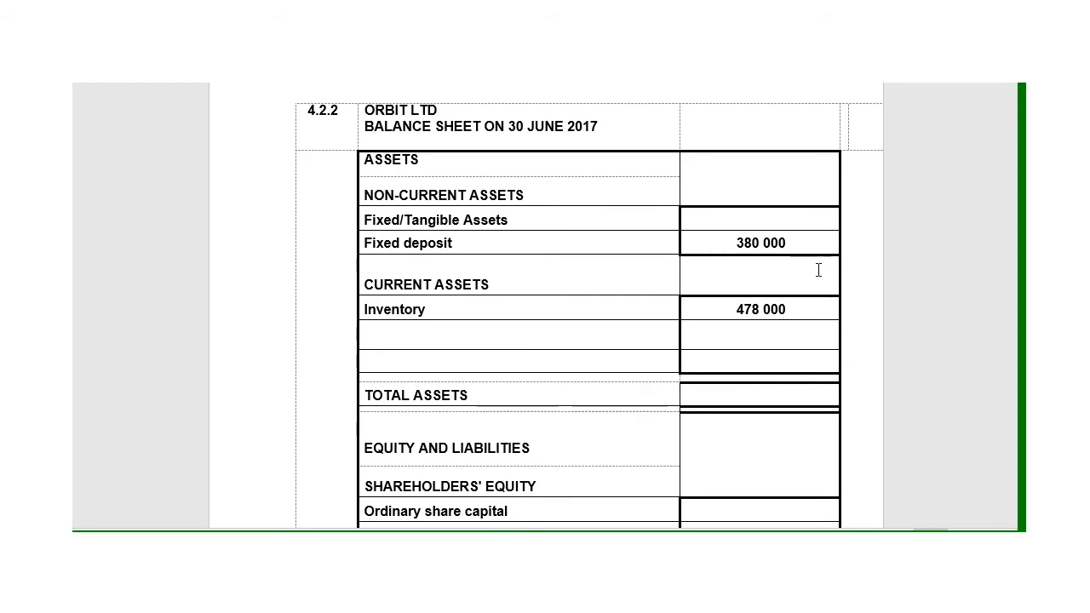
- Add Trade and other receivables and Cash and cash equivalents rows under Inventory
scroll(down, 3)
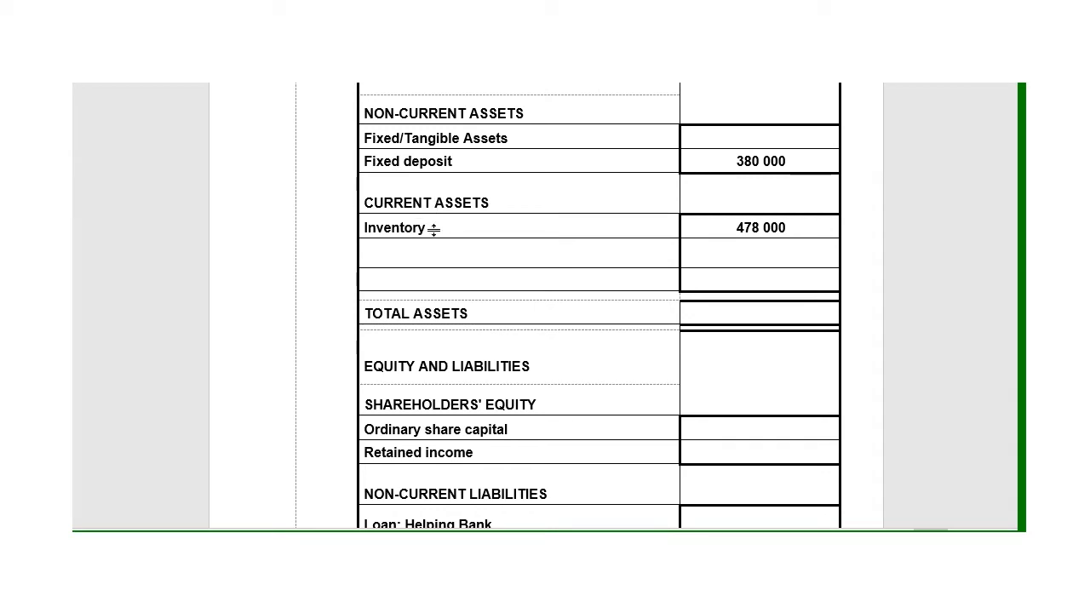
text(Trade and o)
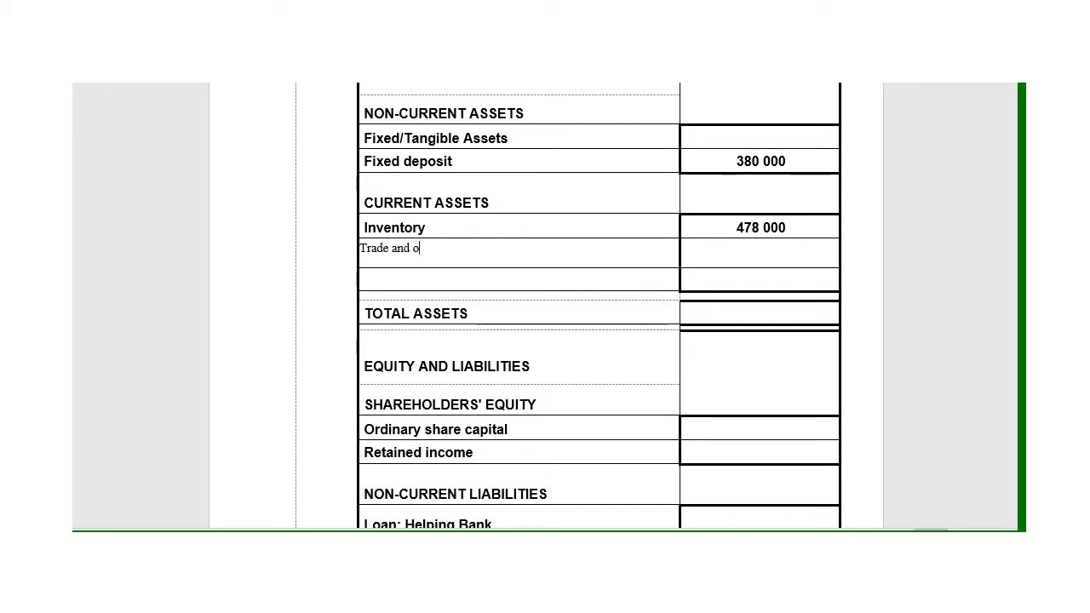
text(ther receivables)
click(517, 279)
text(Cash and cash eq)
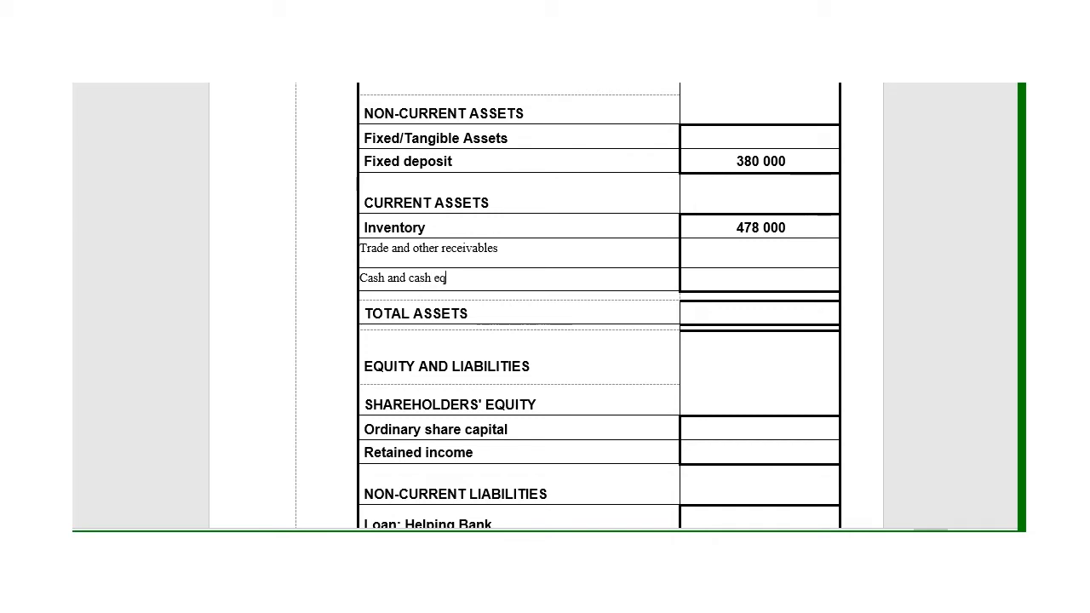
text(uiv)
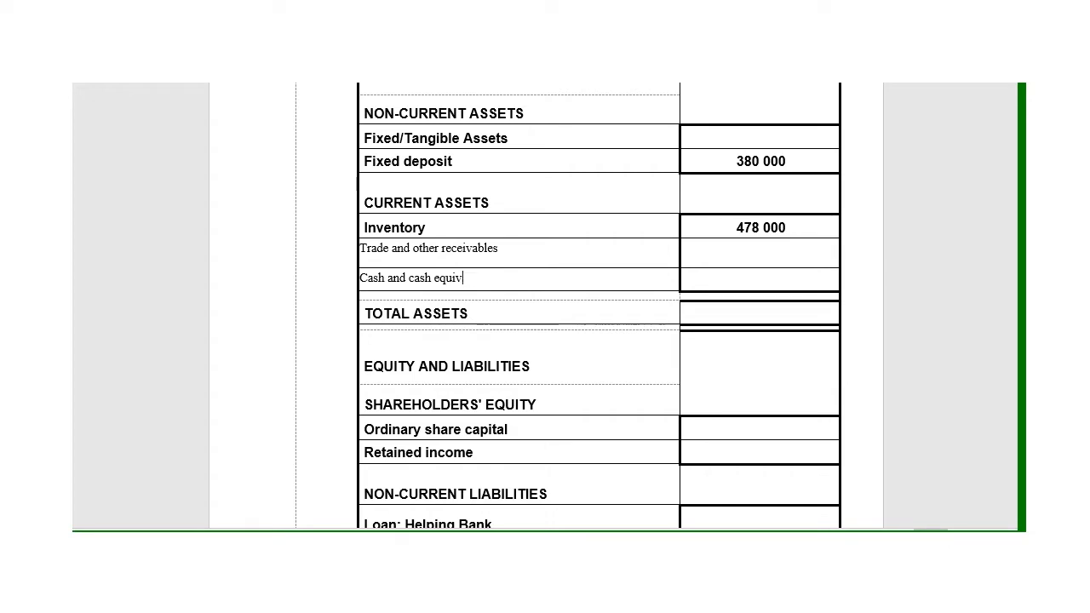
text(ler)
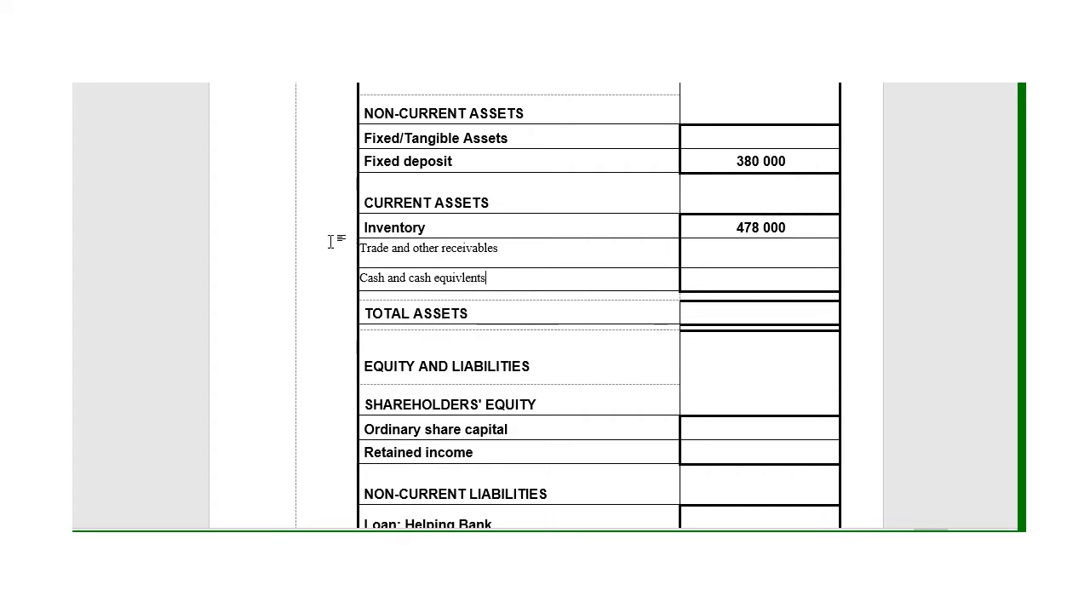
scroll(down, 3)
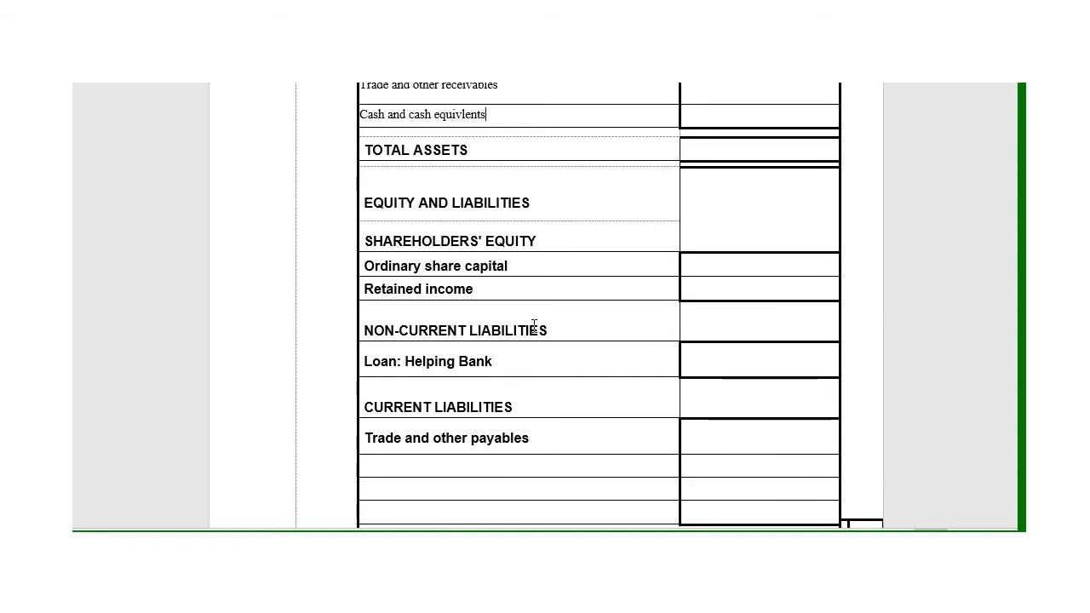
scroll(down, 3)
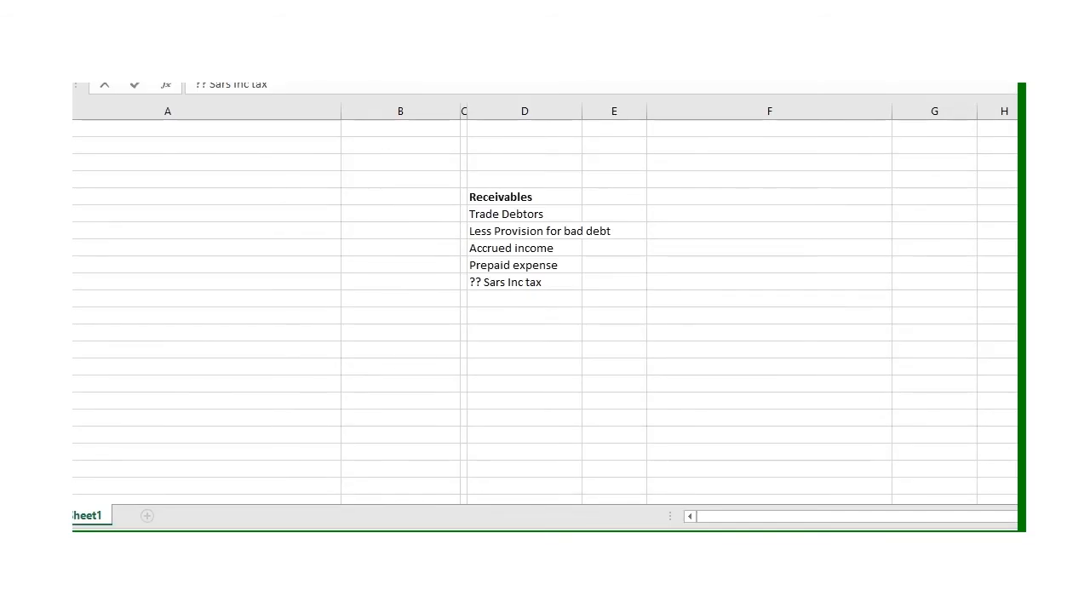
mouse_move(617, 354)
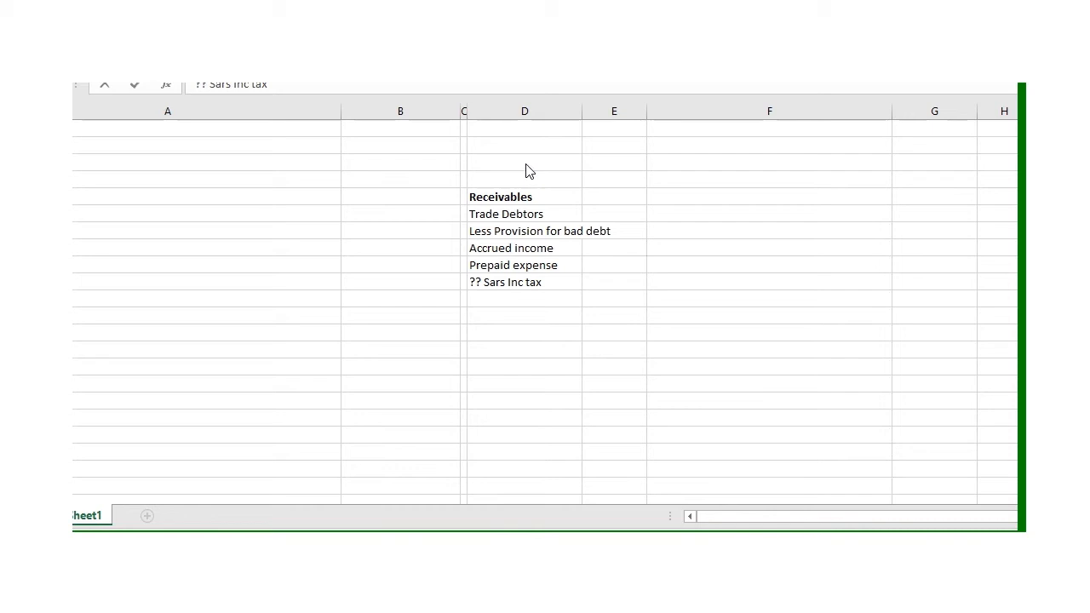
mouse_move(477, 307)
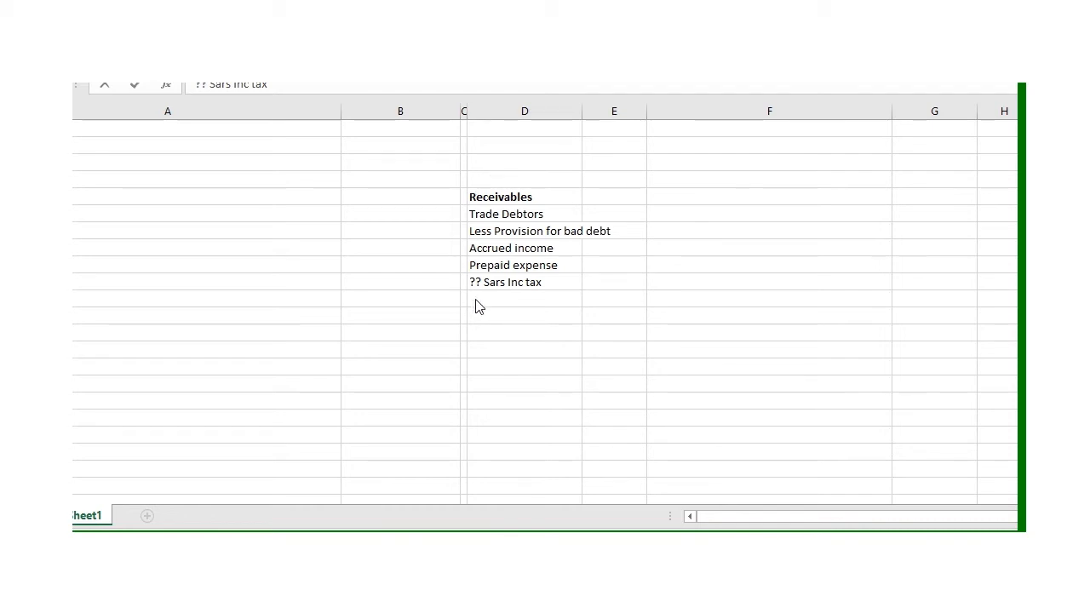
mouse_move(558, 211)
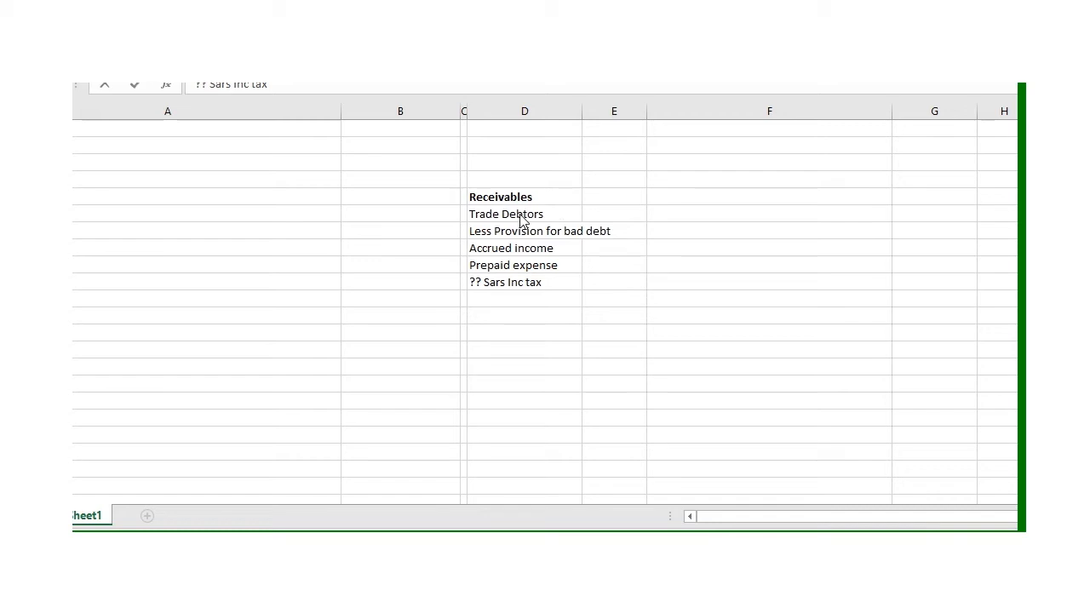
mouse_move(603, 245)
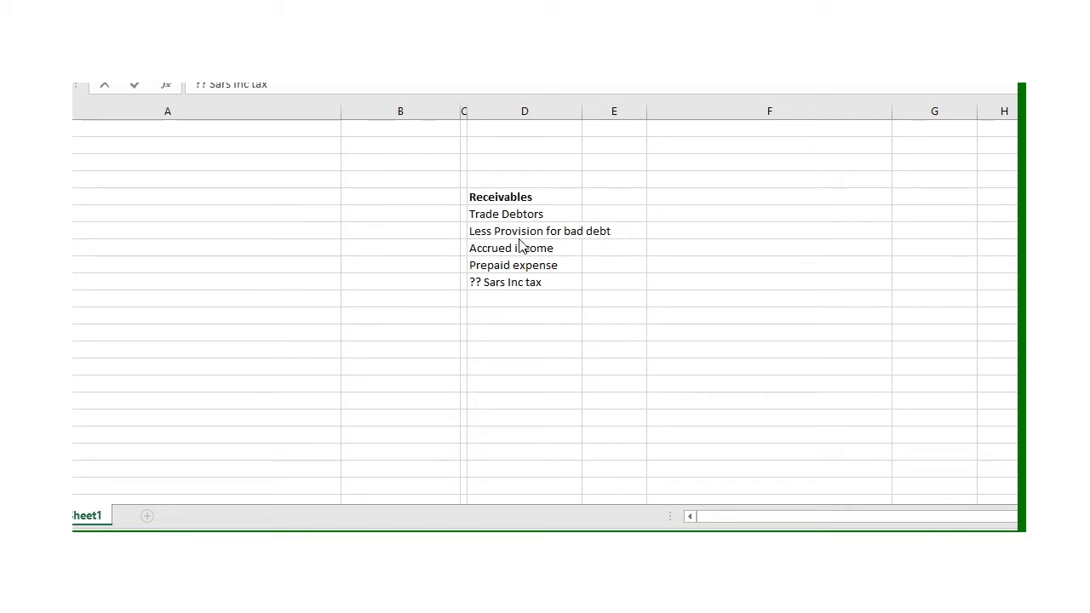
mouse_move(507, 269)
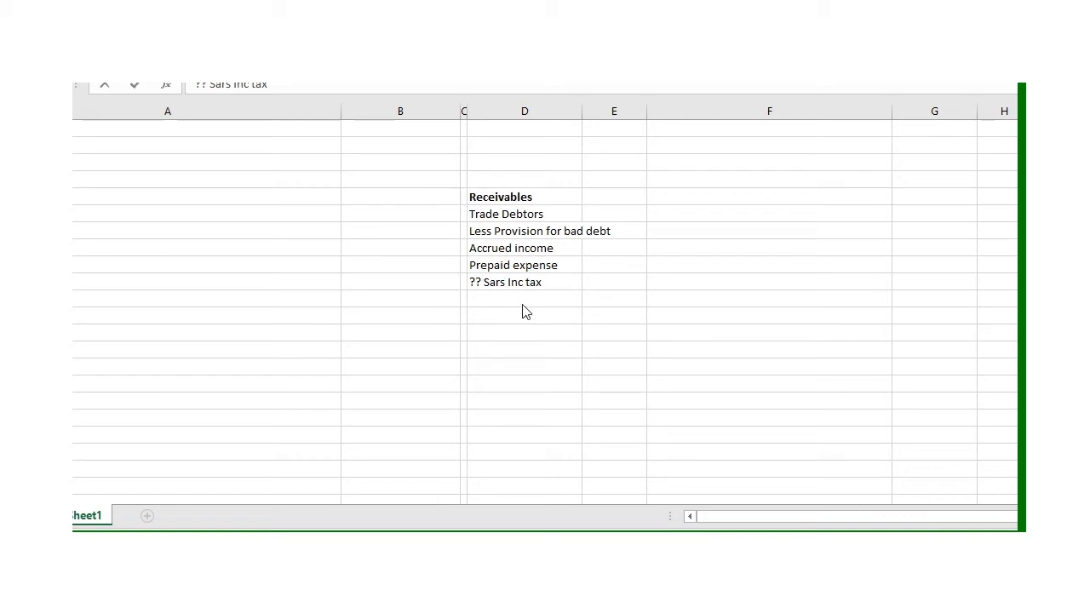
mouse_move(633, 293)
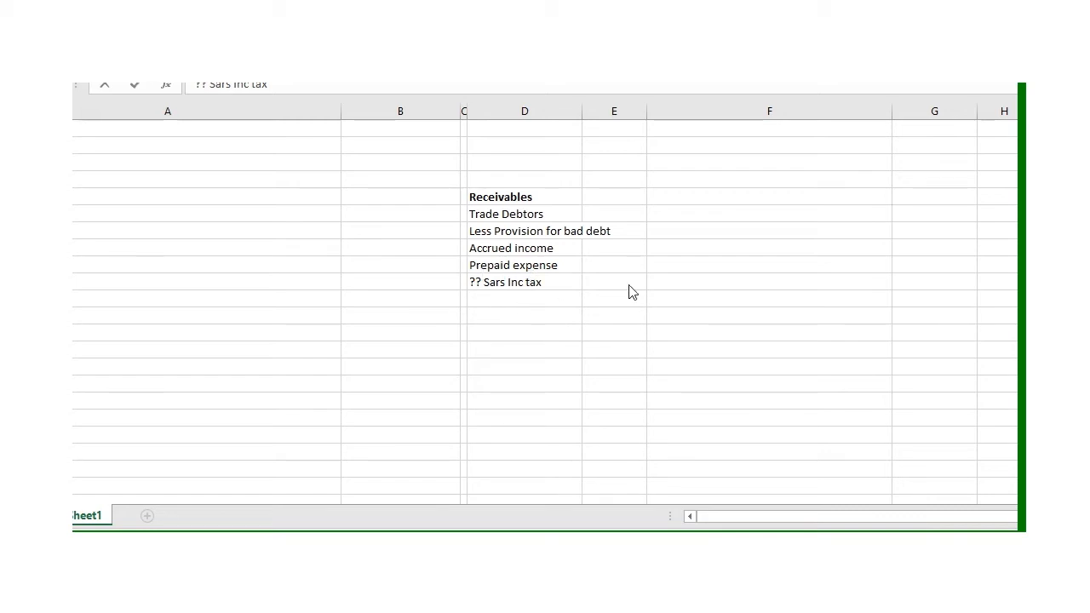
mouse_move(538, 228)
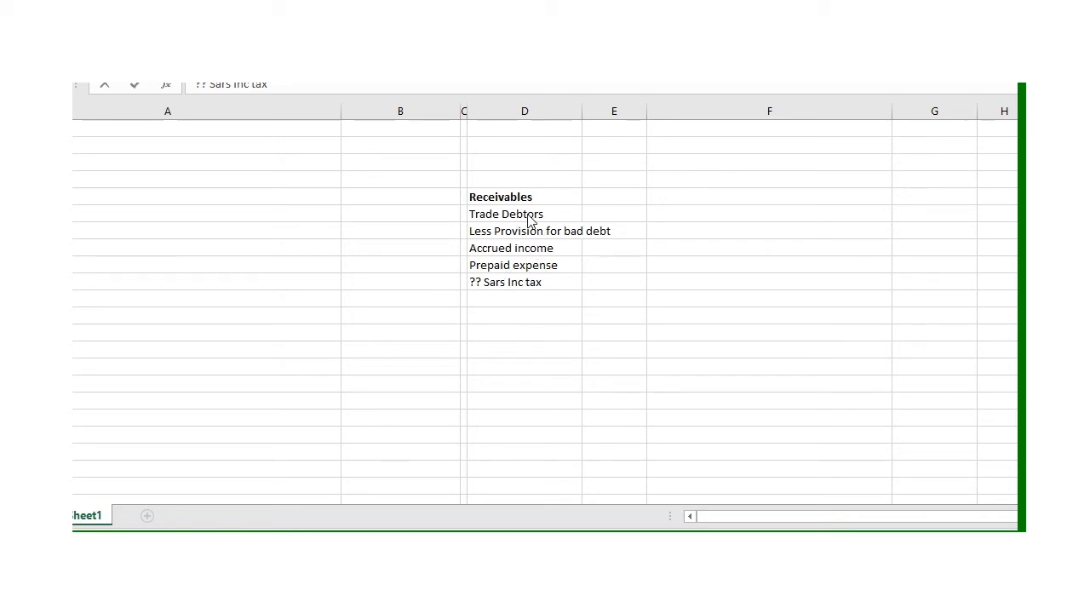
mouse_move(548, 235)
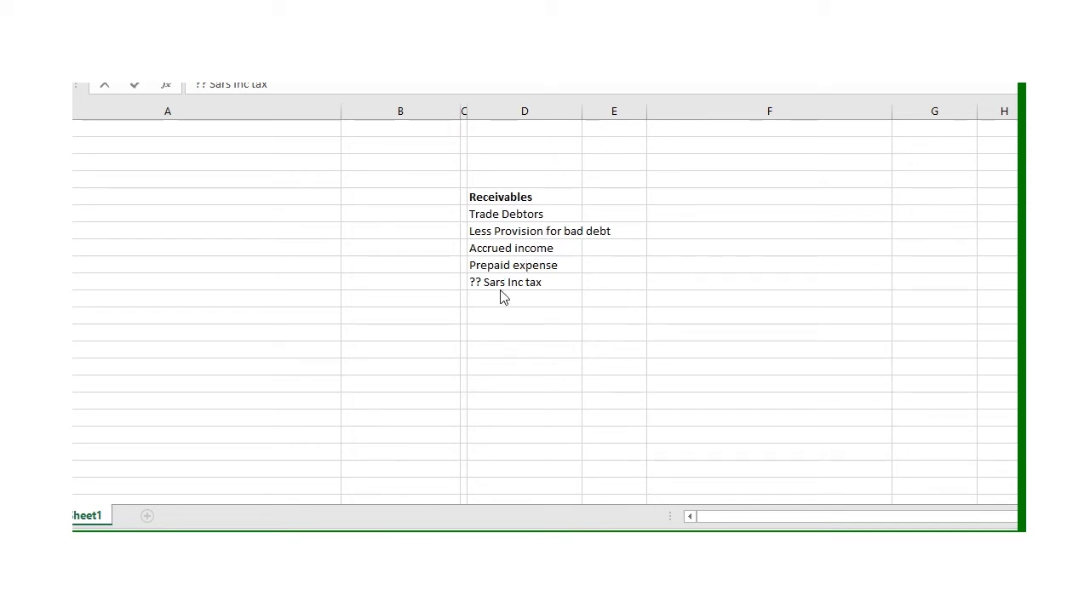
mouse_move(390, 248)
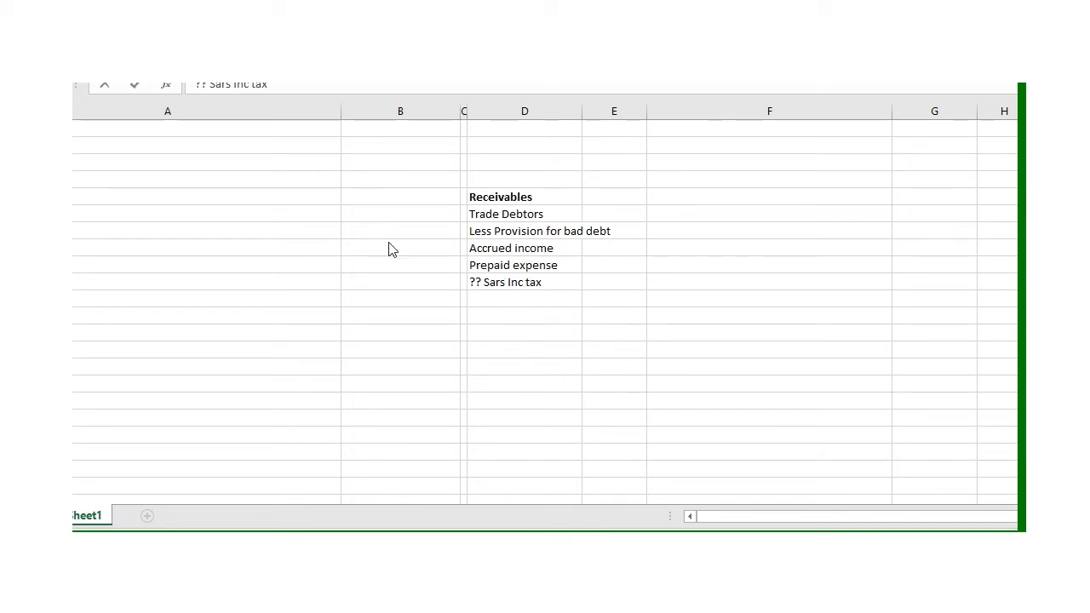
mouse_move(672, 371)
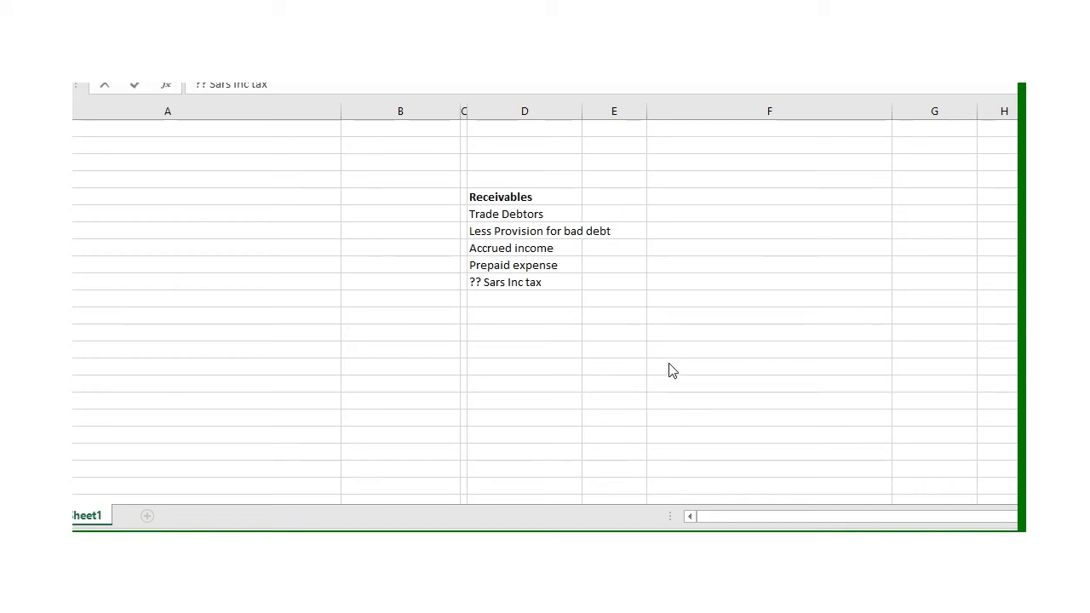
mouse_move(668, 368)
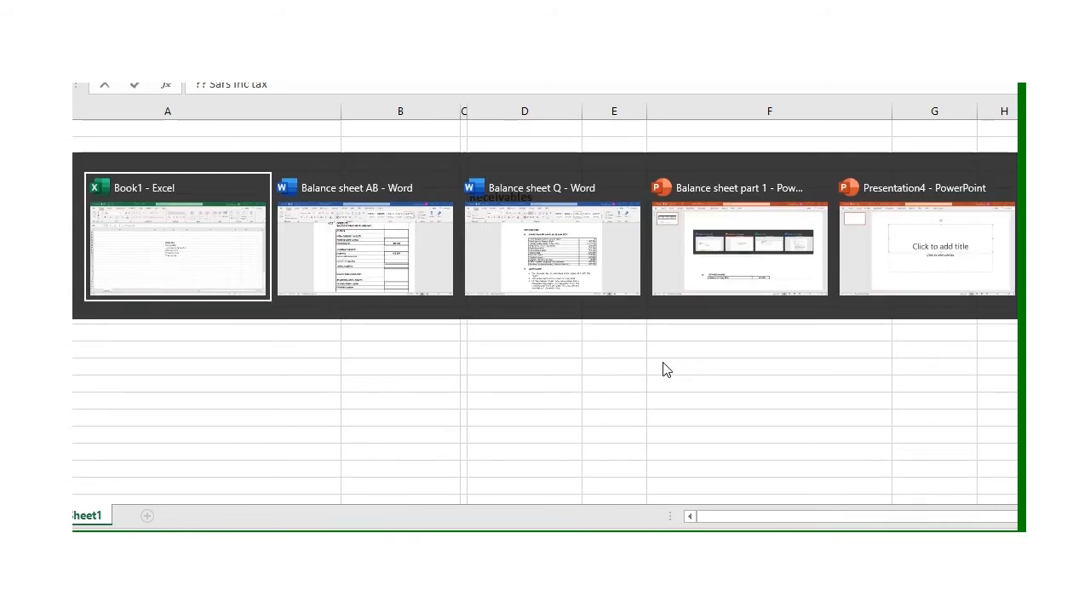
- Bring up the question document and scroll to the bad-debt and insurance adjustments
click(552, 247)
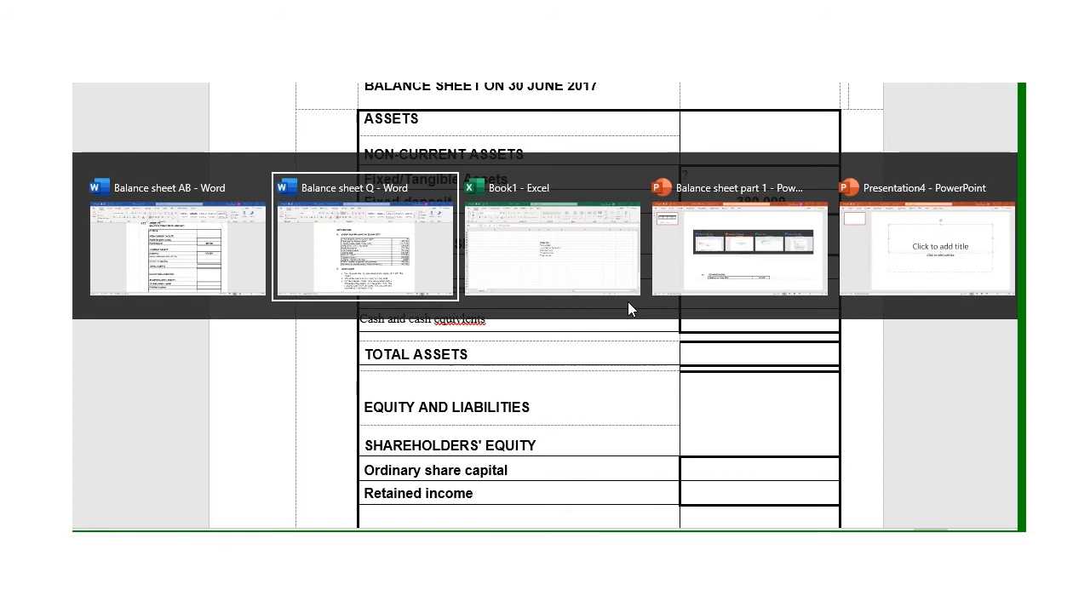
click(551, 247)
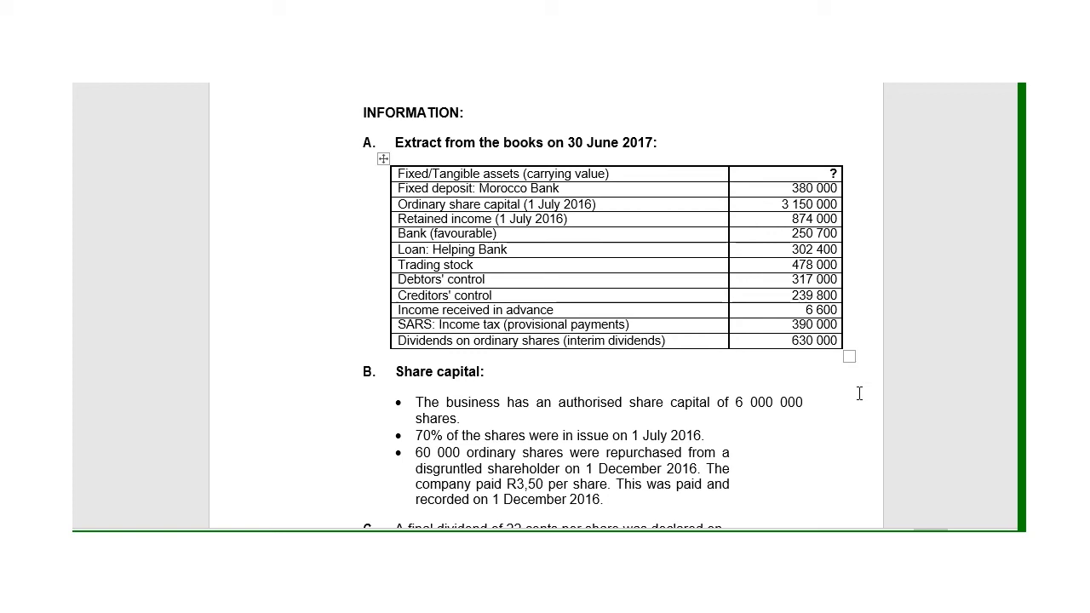
scroll(down, 3)
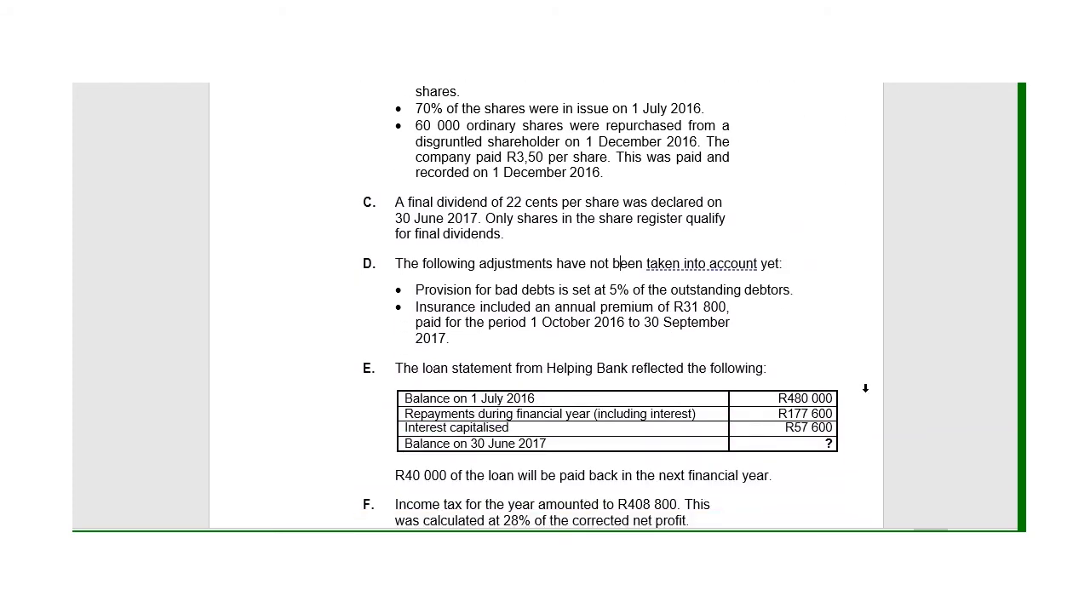
mouse_move(497, 292)
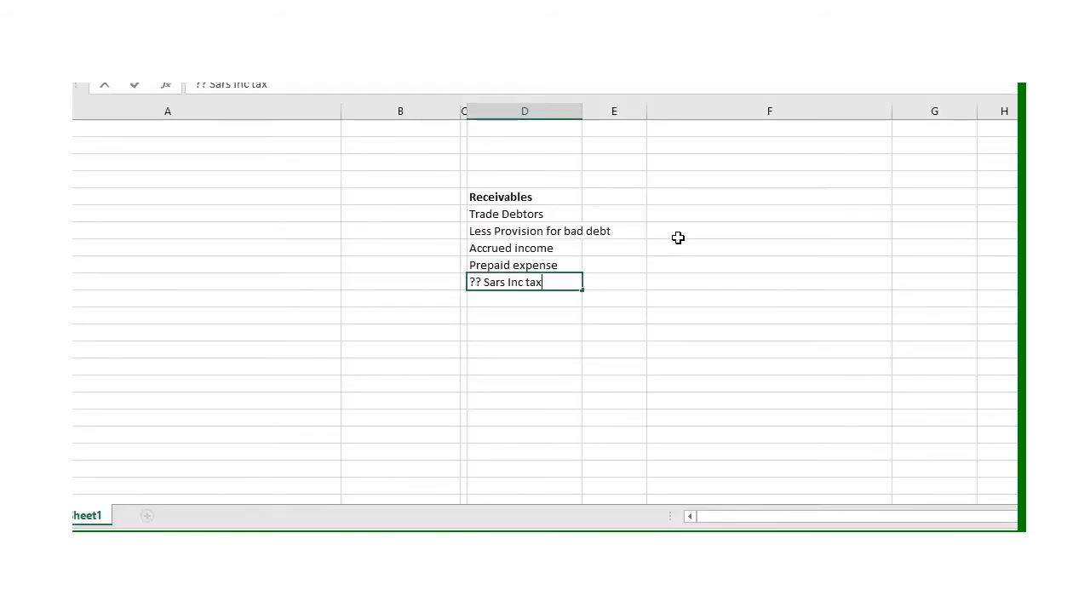
- Record 317 000 x 5/100 = 15850 beside Less Provision for bad debt in Excel
click(770, 230)
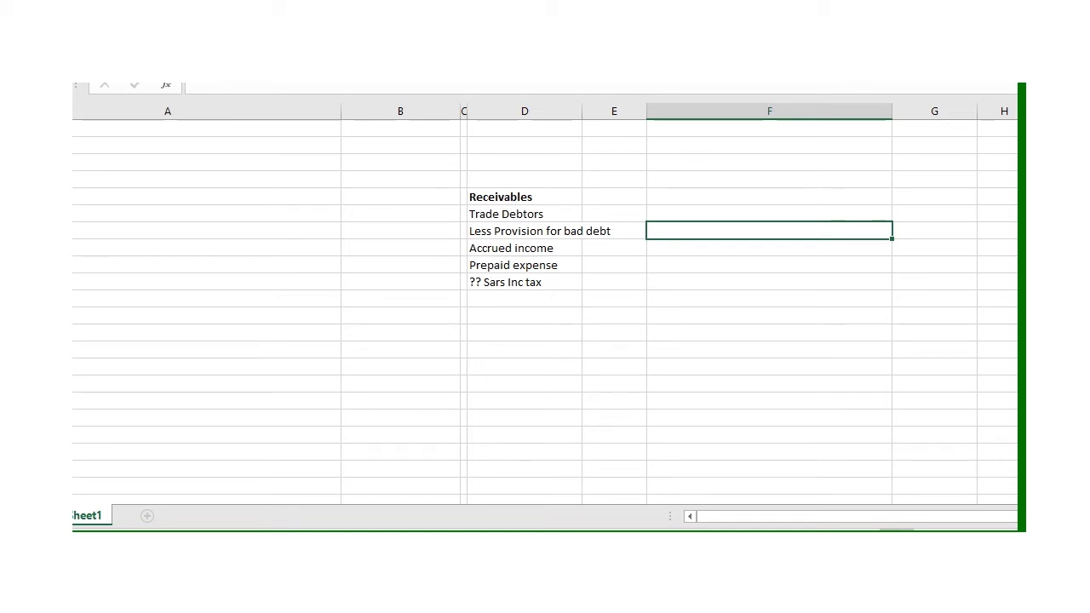
text(317)
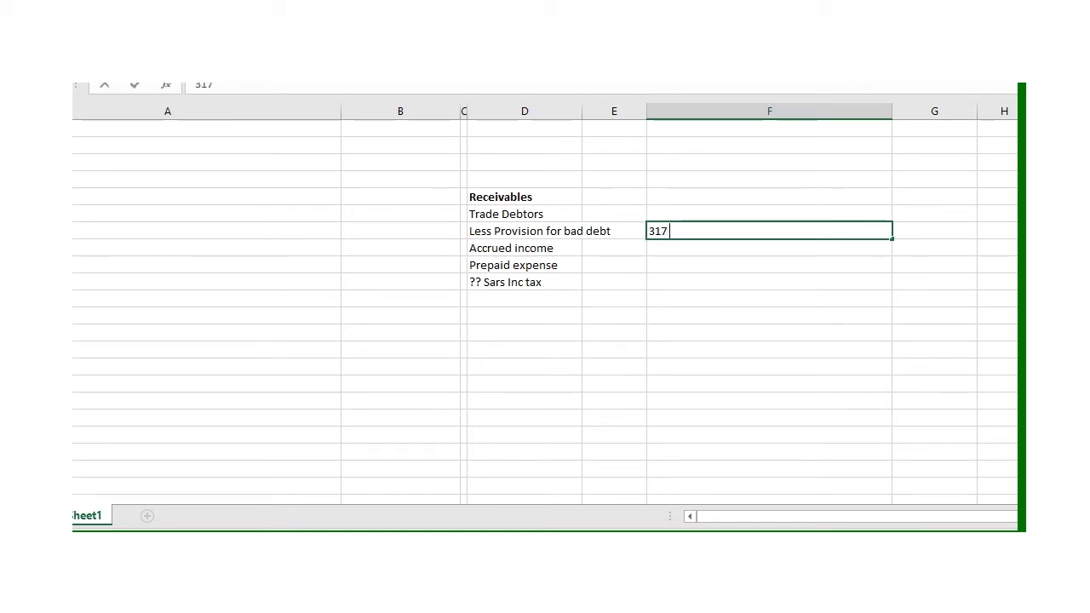
text(000)
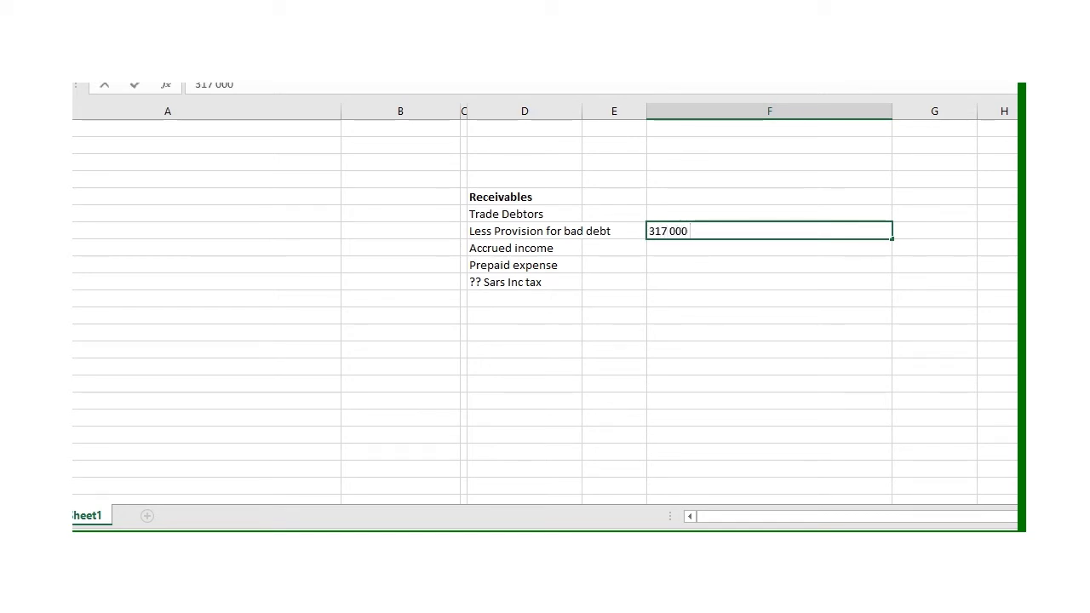
text(x 5)
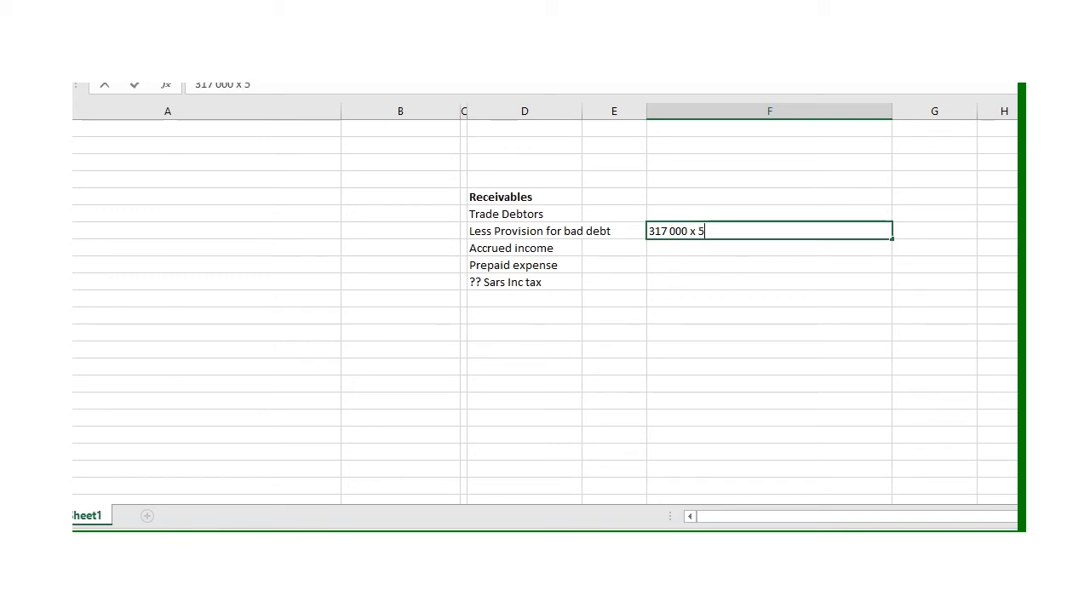
text(/100)
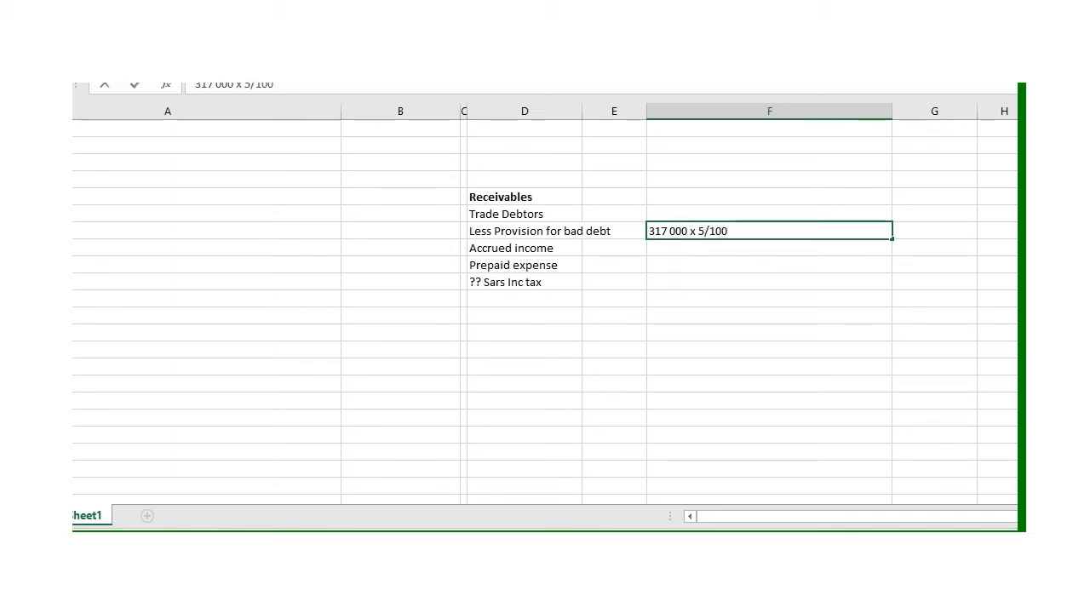
text(=)
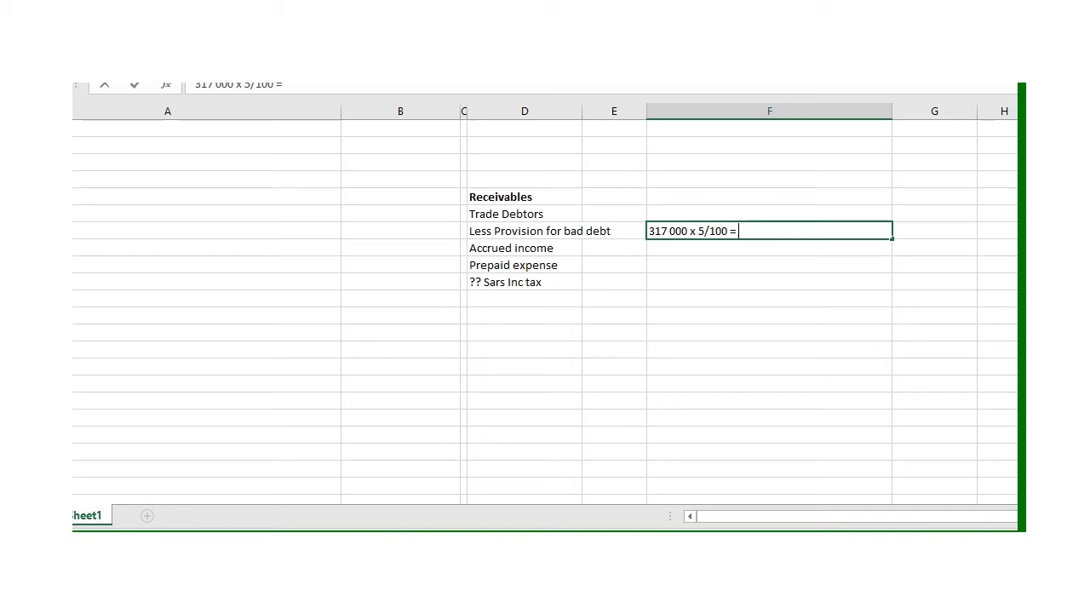
text(15)
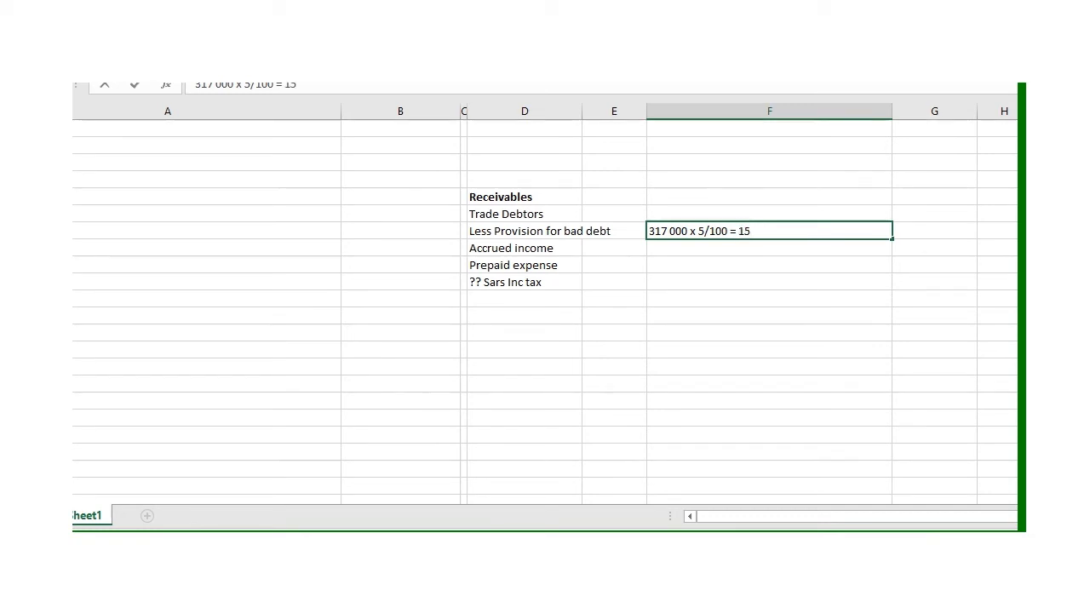
text(850)
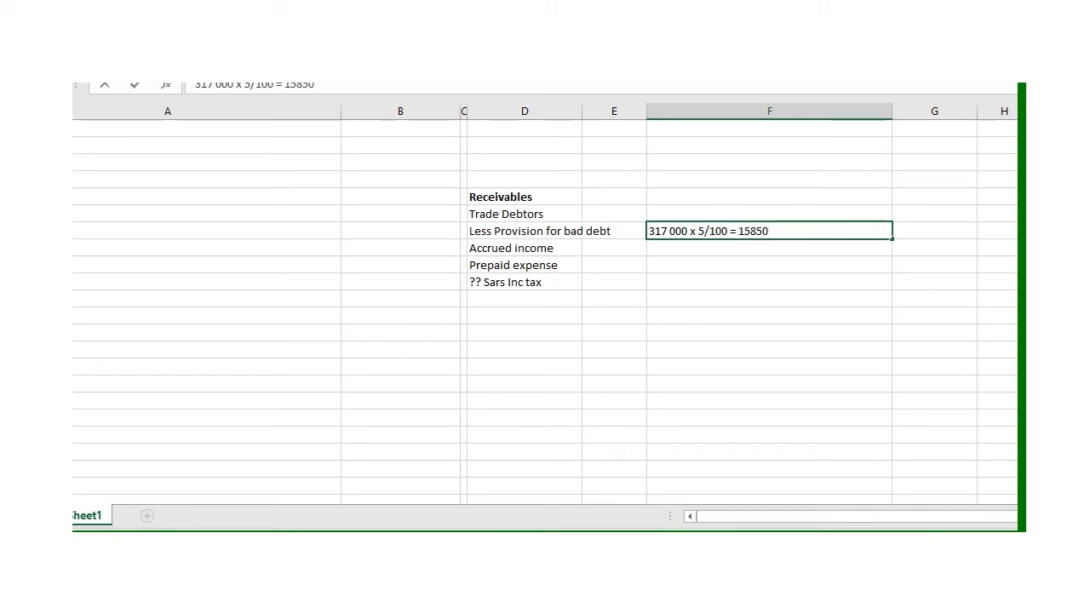
click(524, 231)
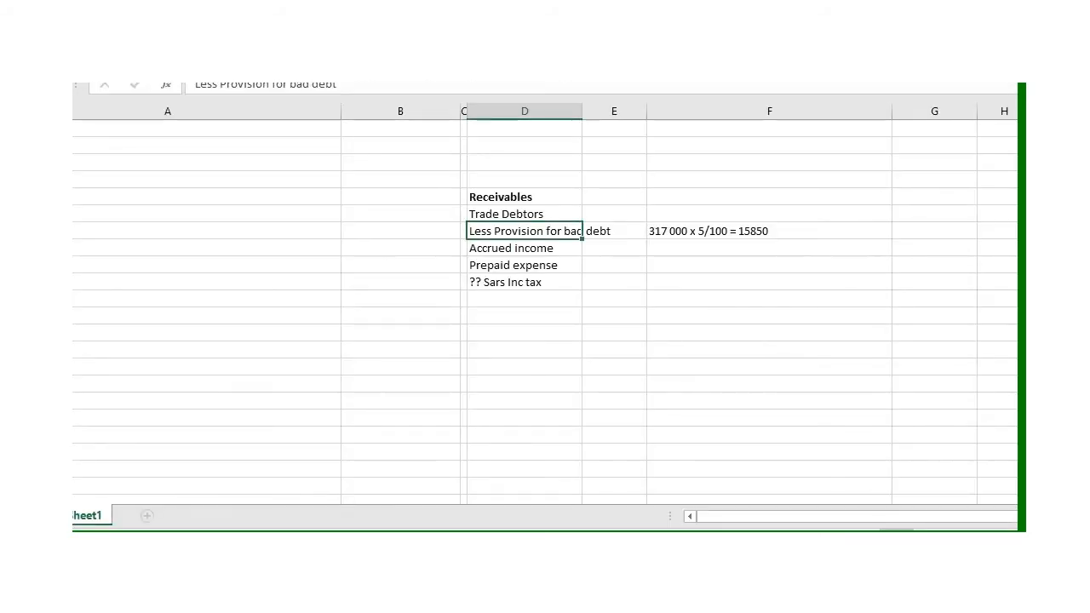
- Move to the Accrued income line and switch back to the Word question
click(524, 249)
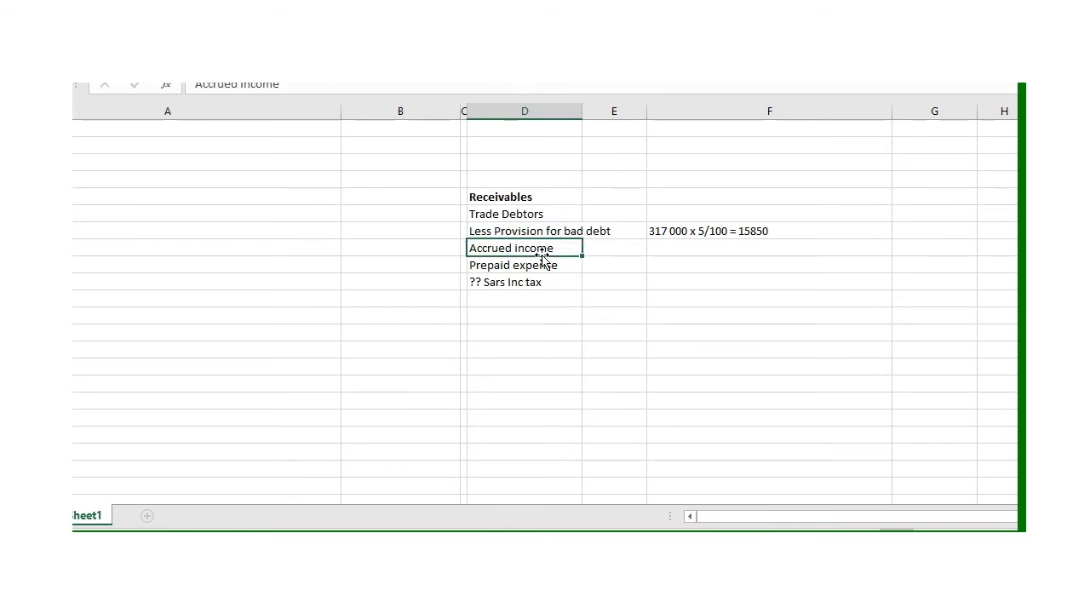
key(alt+tab)
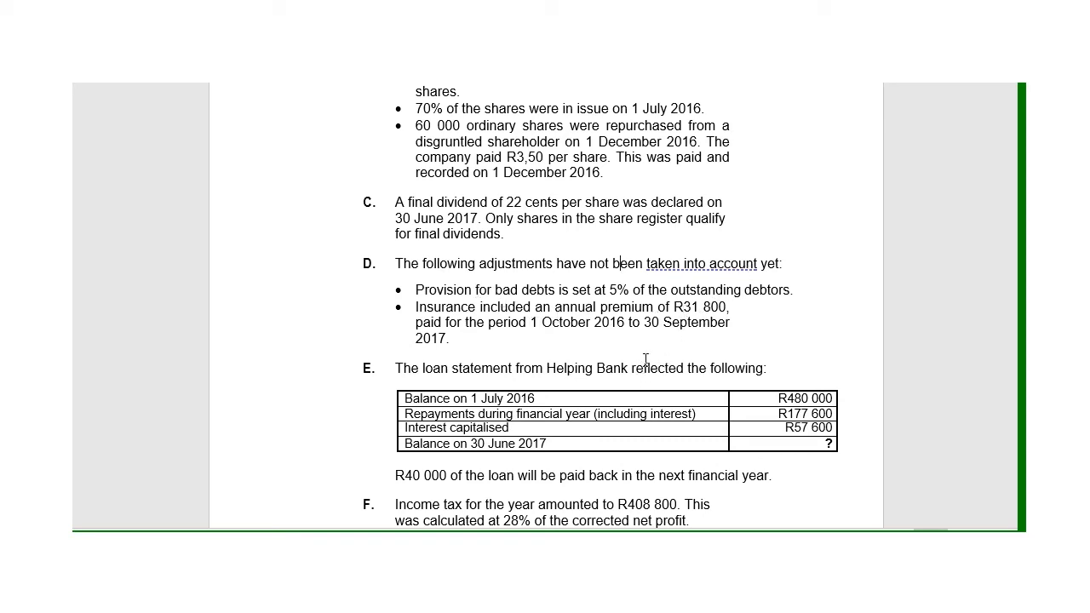
- Scroll to the books extract to check Debtors' control at 317 000
scroll(up, 3)
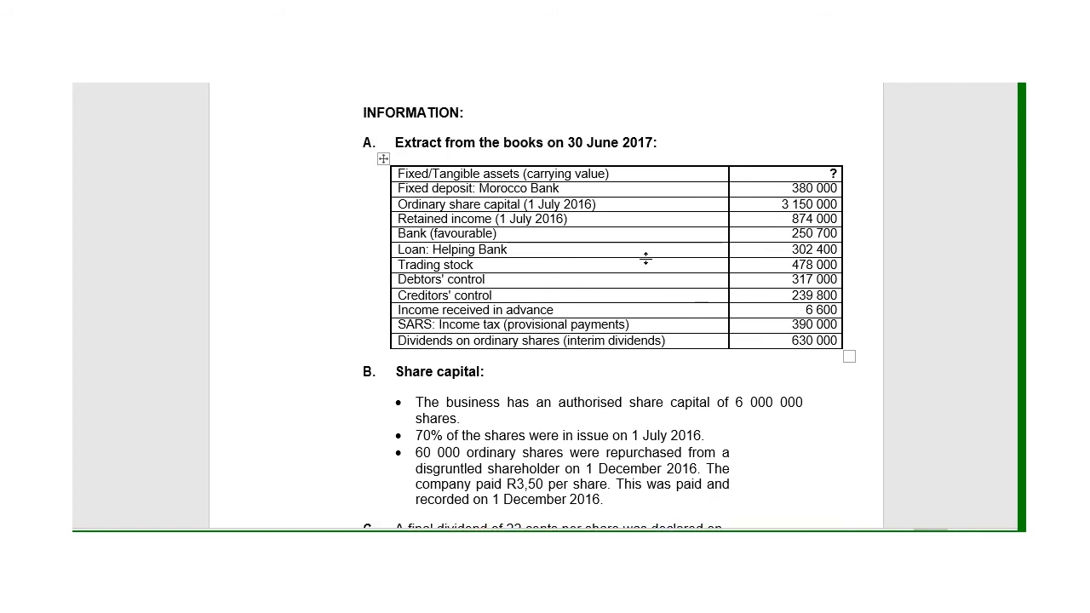
mouse_move(579, 259)
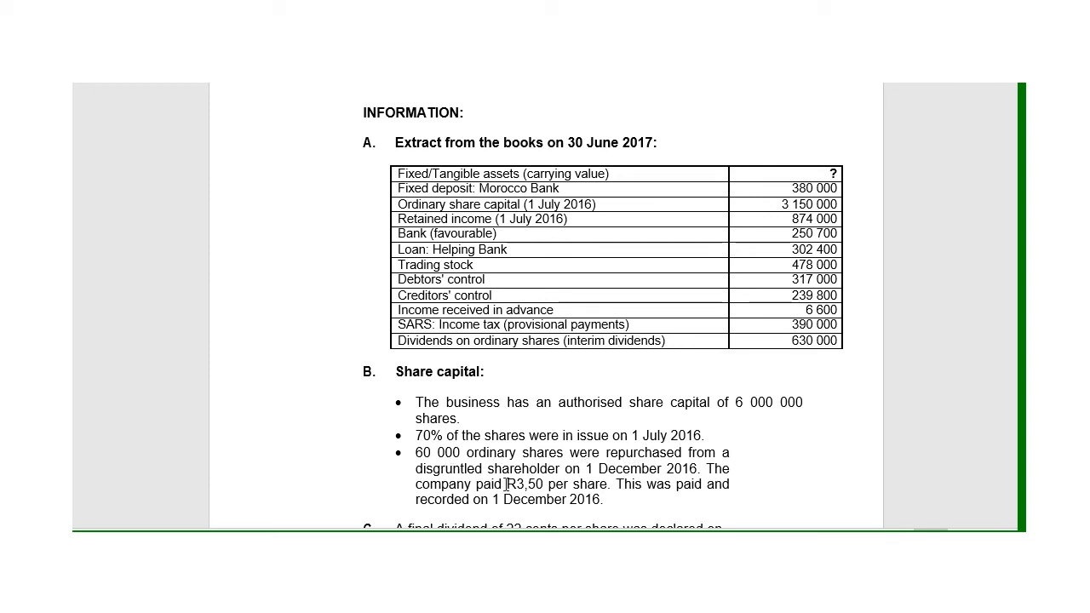
scroll(down, 3)
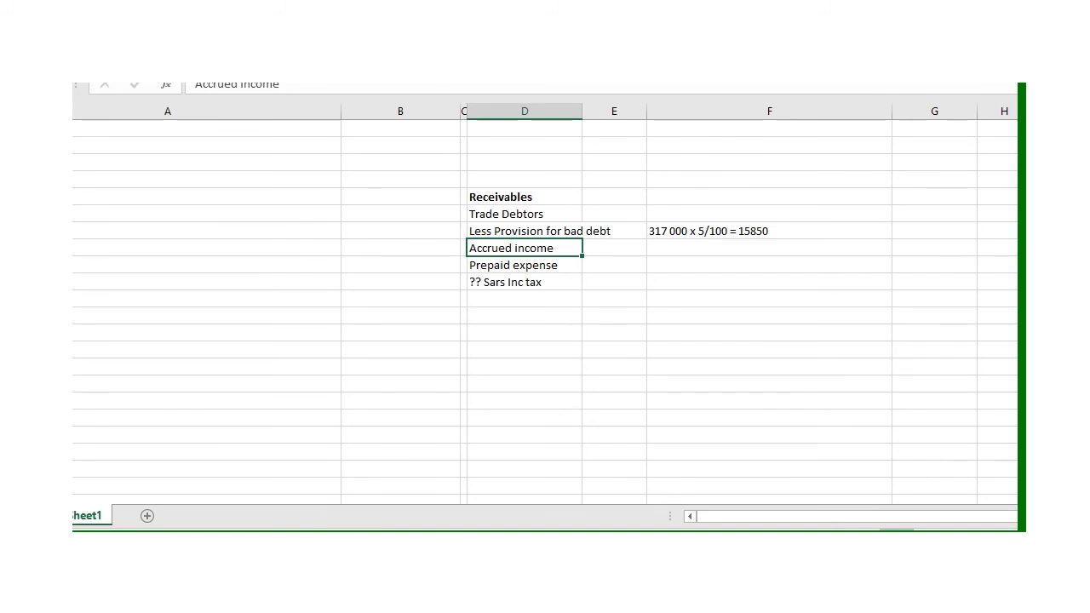
mouse_move(592, 314)
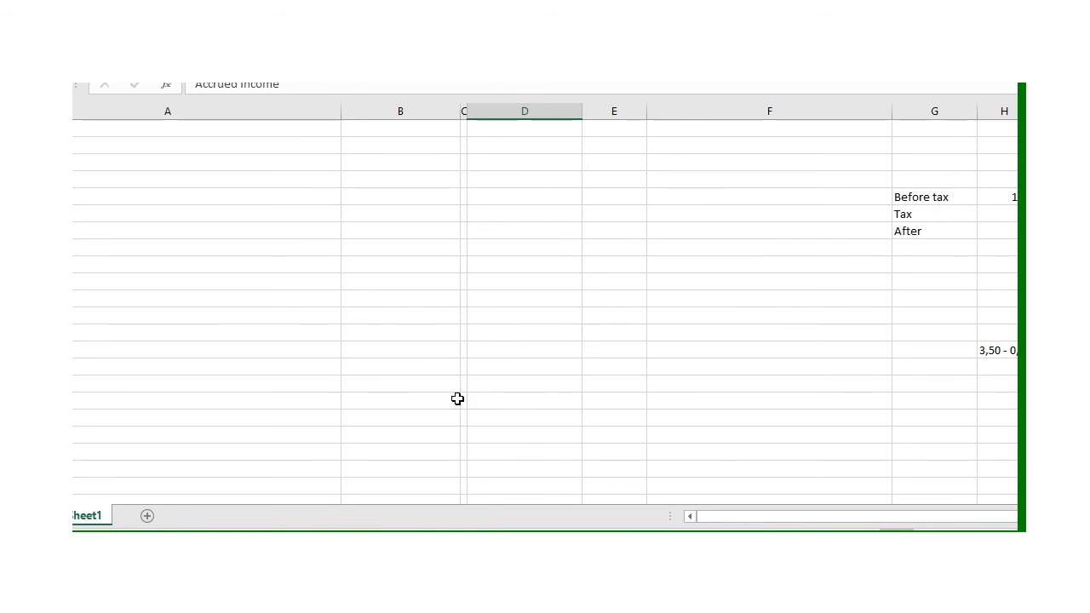
- Scroll the Excel sheet back to the Insurance timeline and select cells beside it
scroll(down, 3)
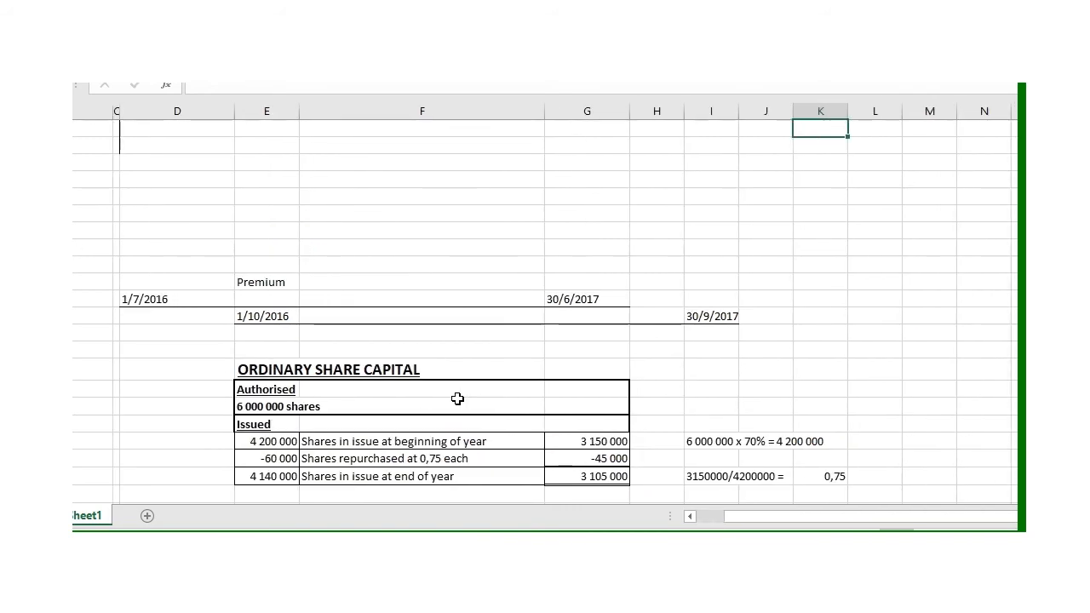
click(695, 128)
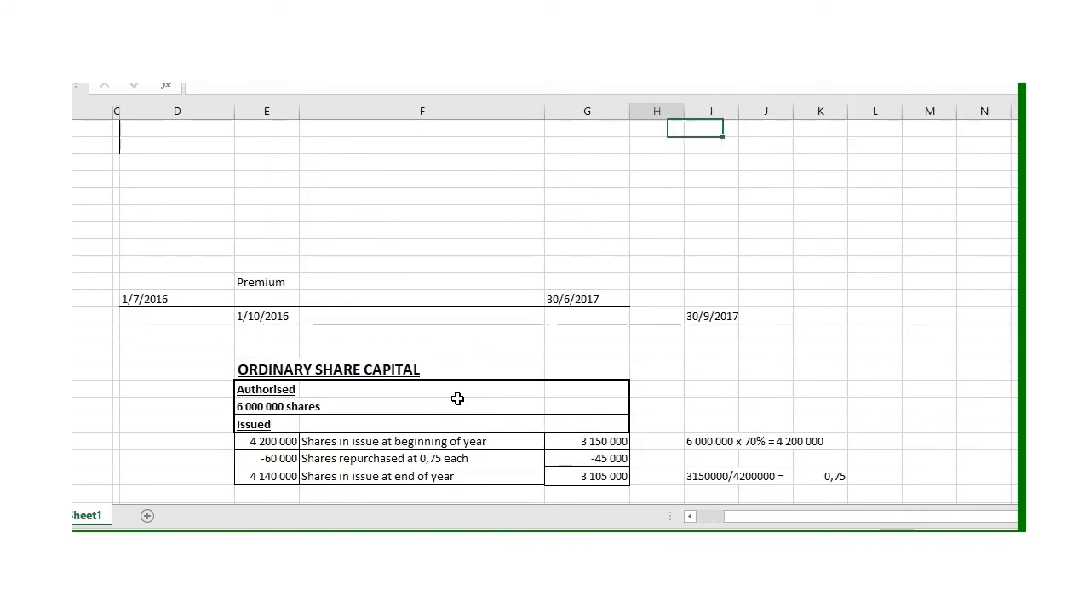
scroll(left, 3)
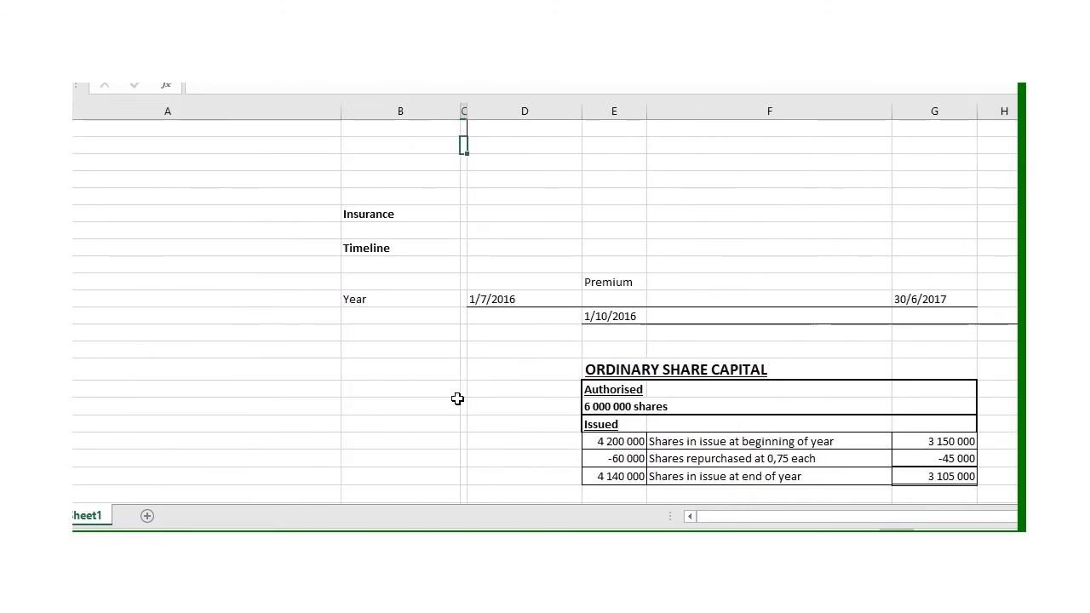
click(524, 232)
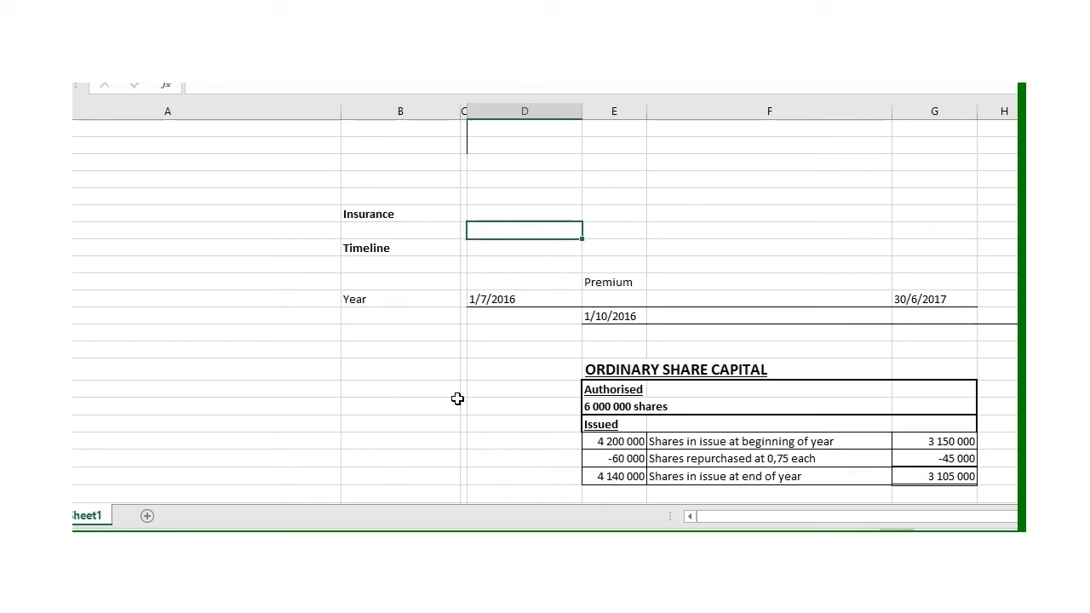
click(525, 281)
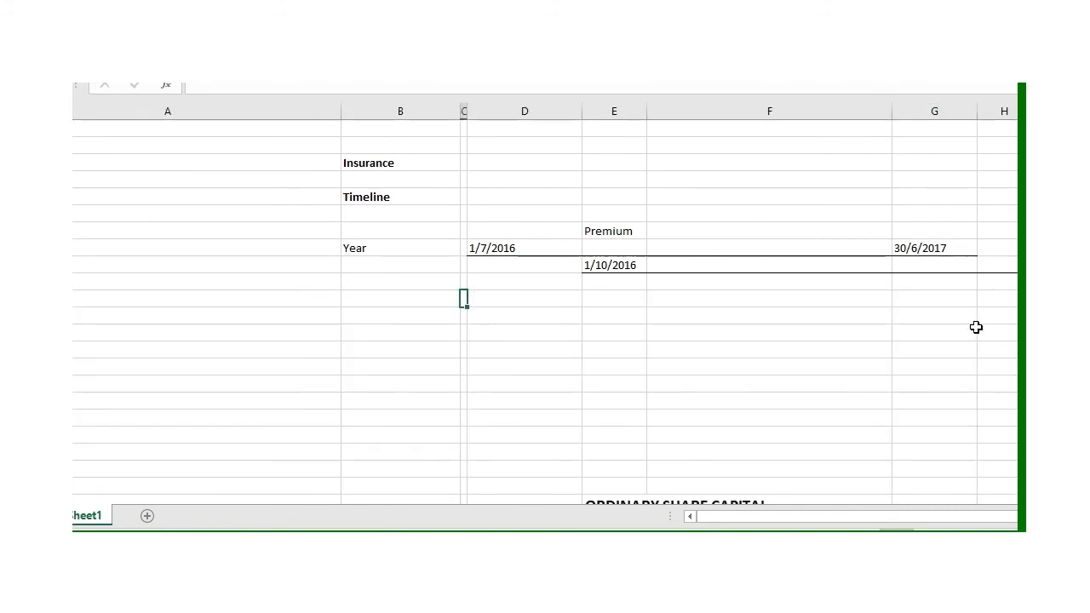
scroll(right, 3)
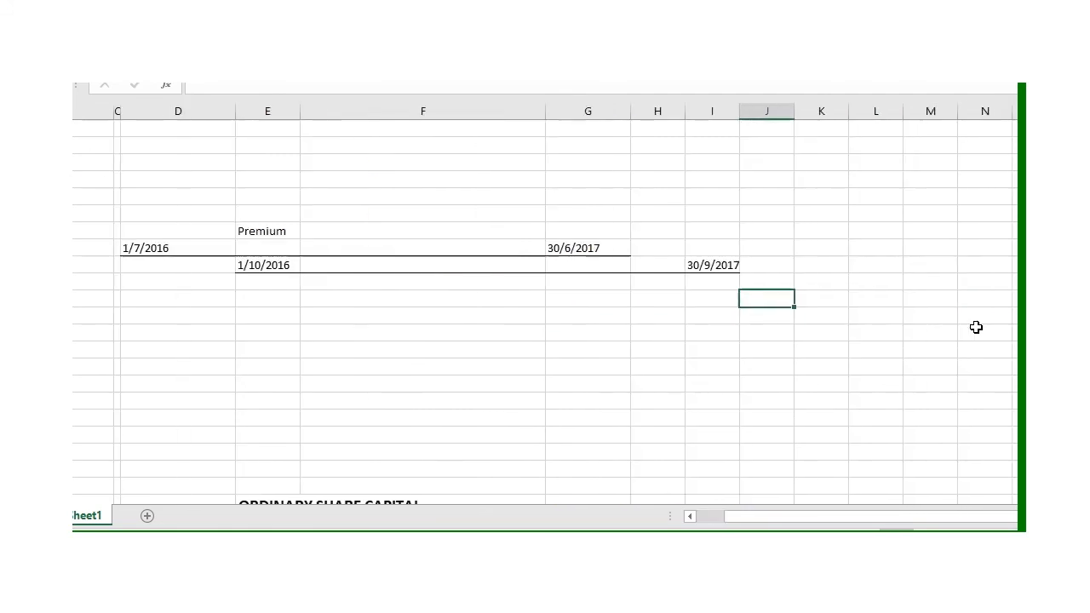
mouse_move(76, 239)
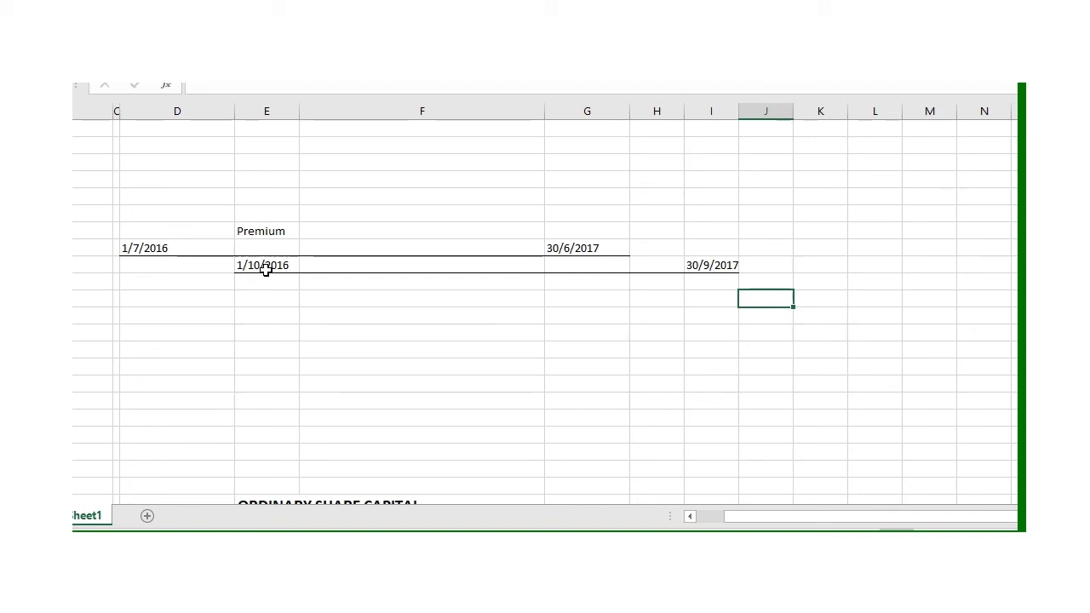
mouse_move(722, 270)
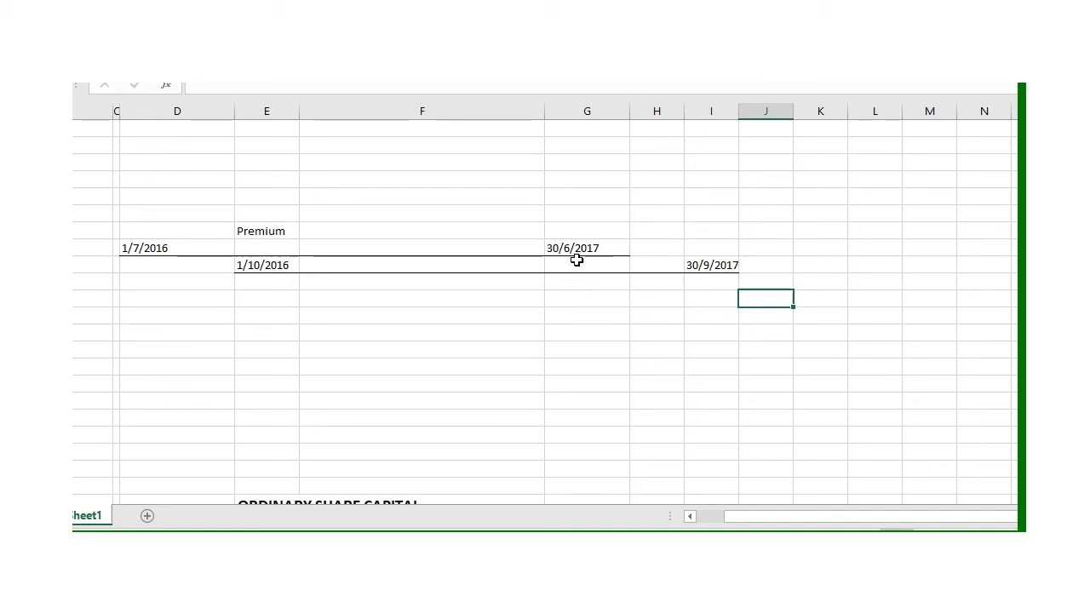
mouse_move(726, 280)
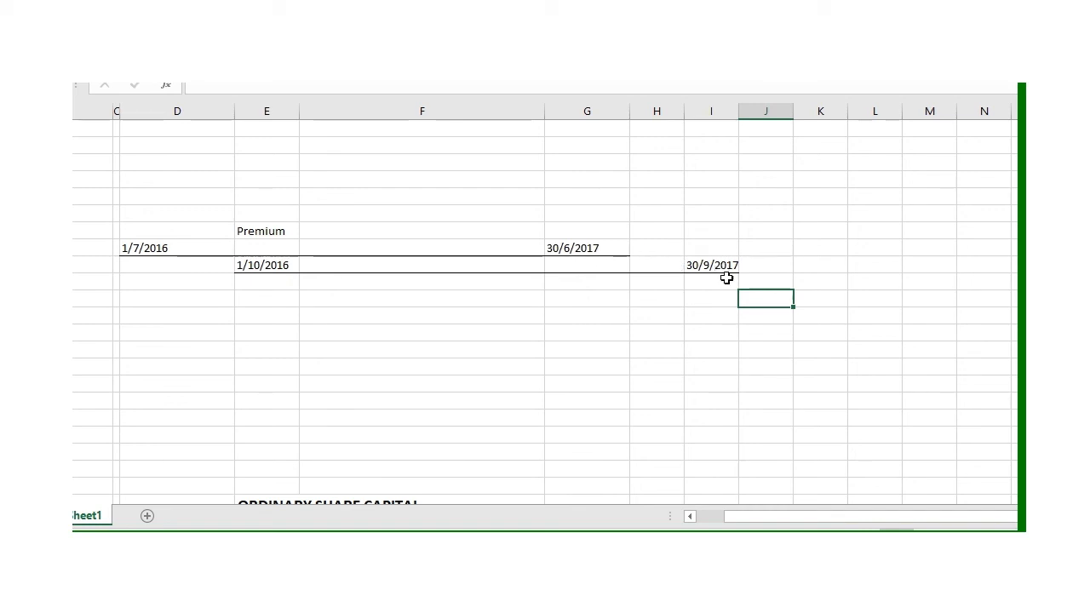
mouse_move(576, 269)
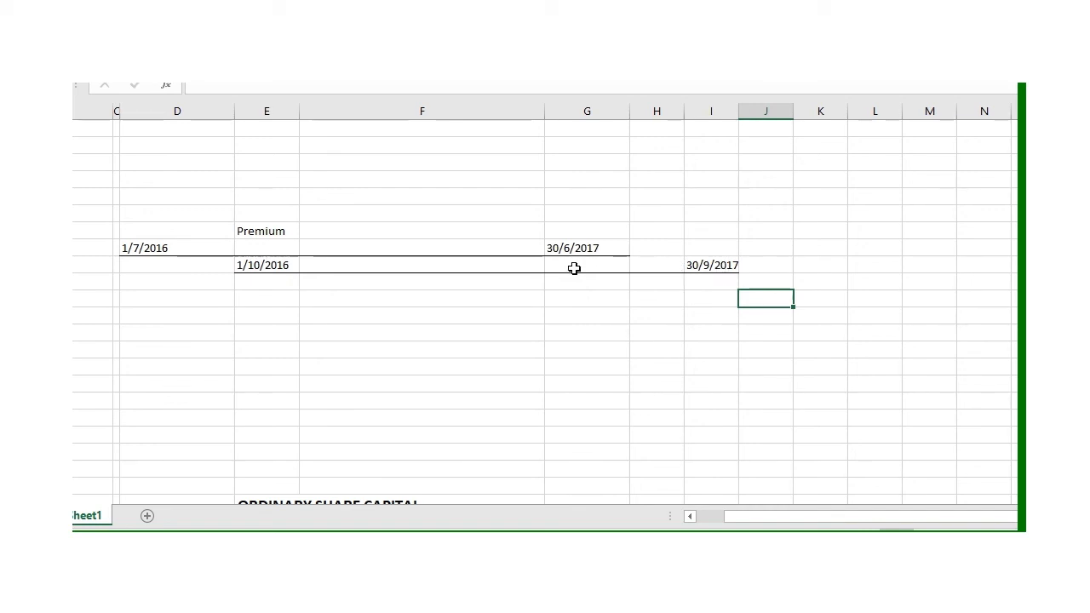
mouse_move(718, 252)
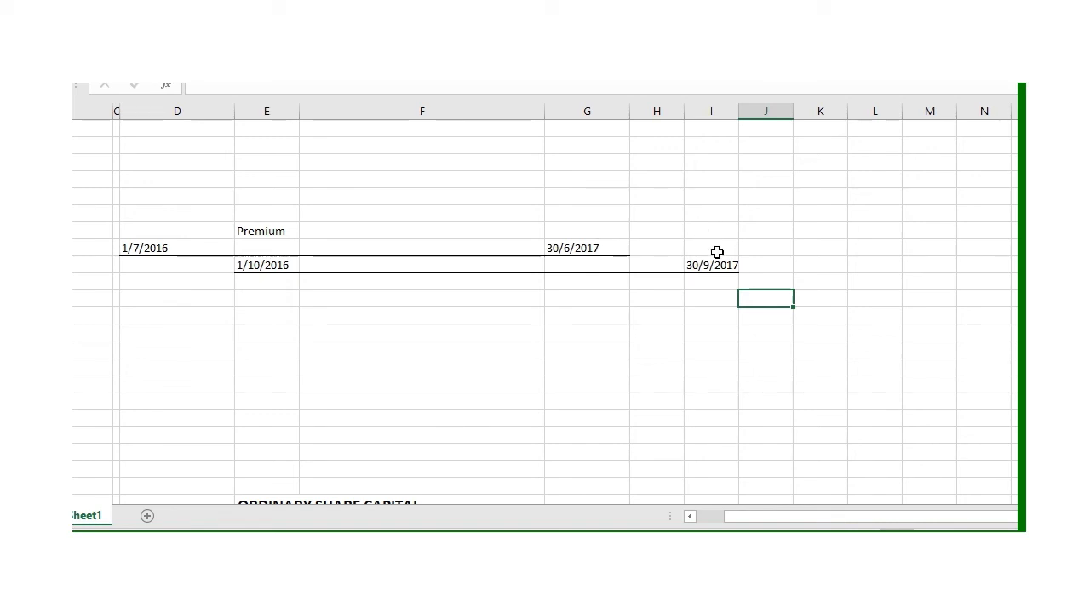
mouse_move(652, 344)
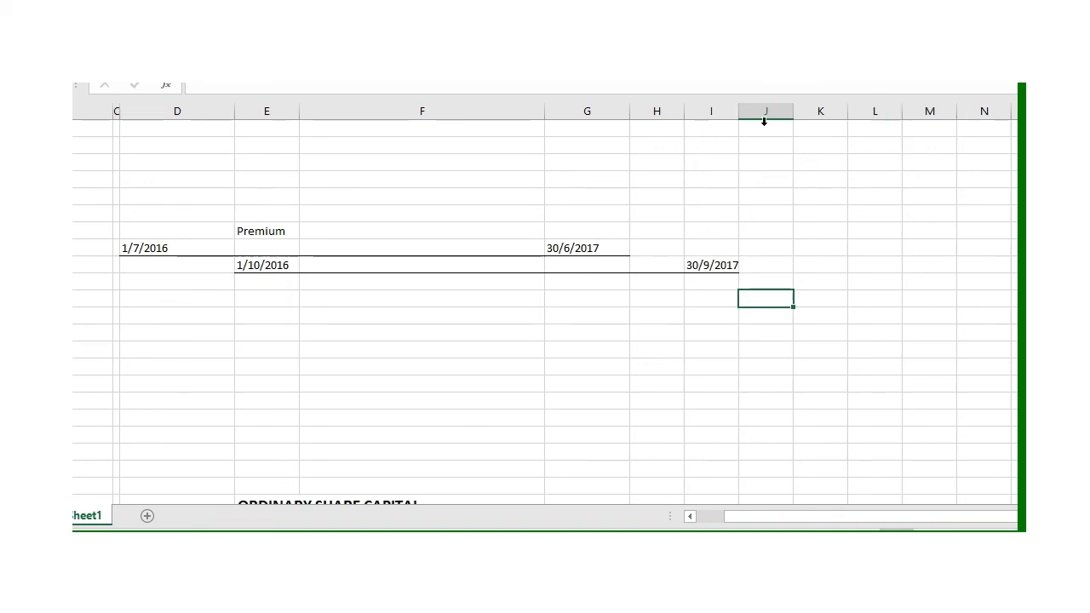
- Label the gap between 30/6/2017 and 30/9/2017 on the timeline as '3 months'
text(3)
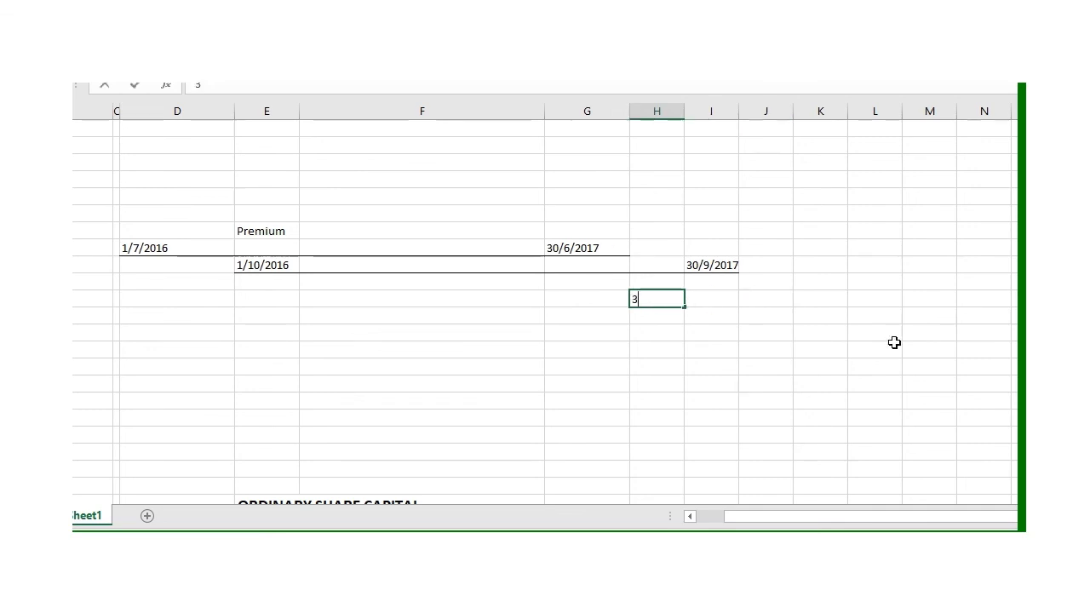
text(months)
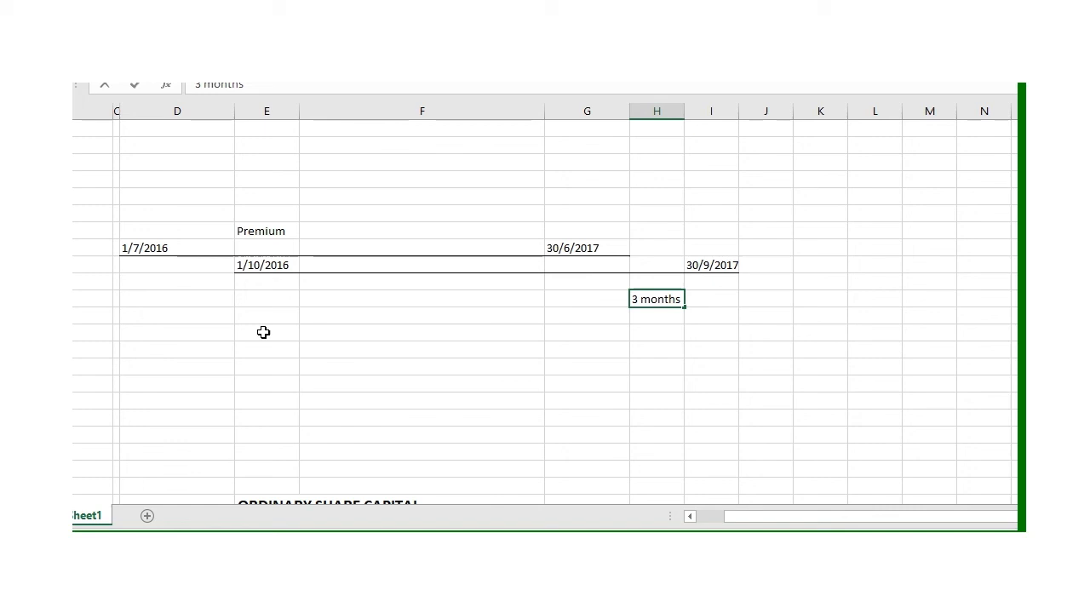
click(656, 332)
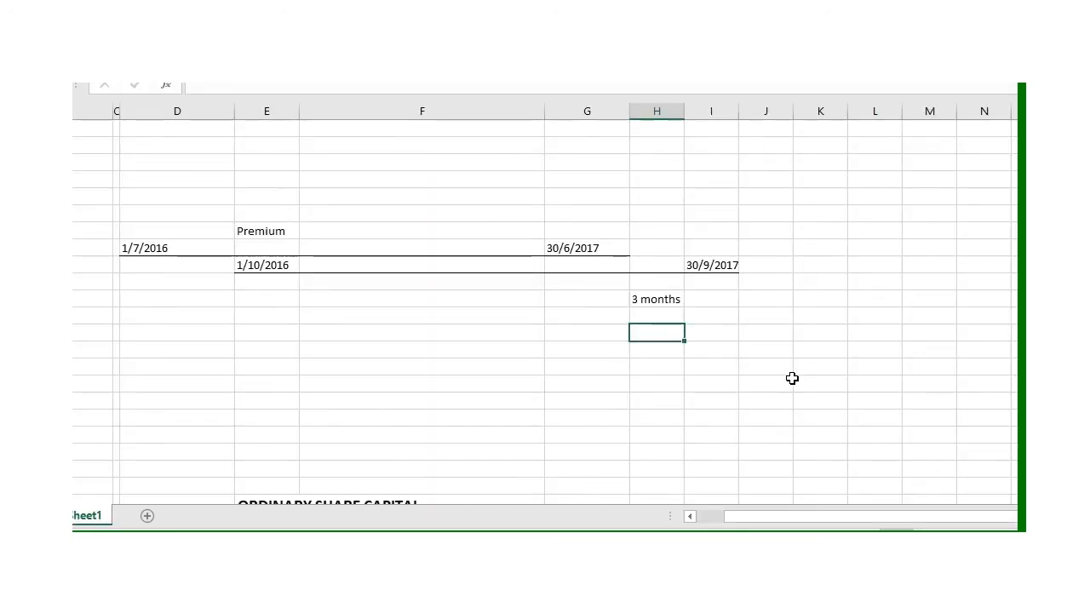
- Enter the prepaid insurance working '31800 / 12 * 3 = 7 950' below the 3 months label
text(31800)
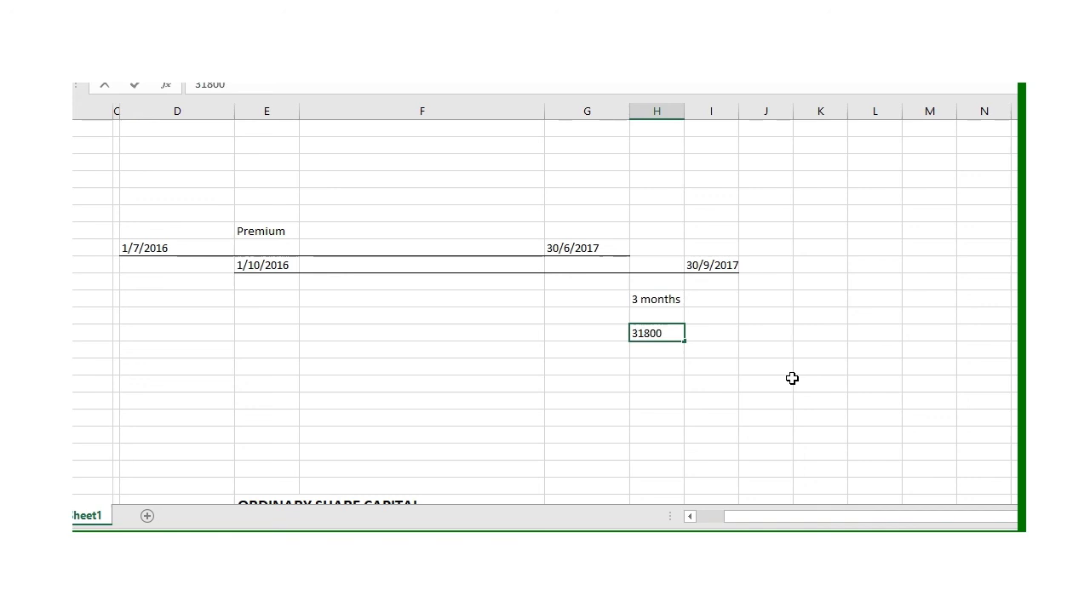
double_click(655, 332)
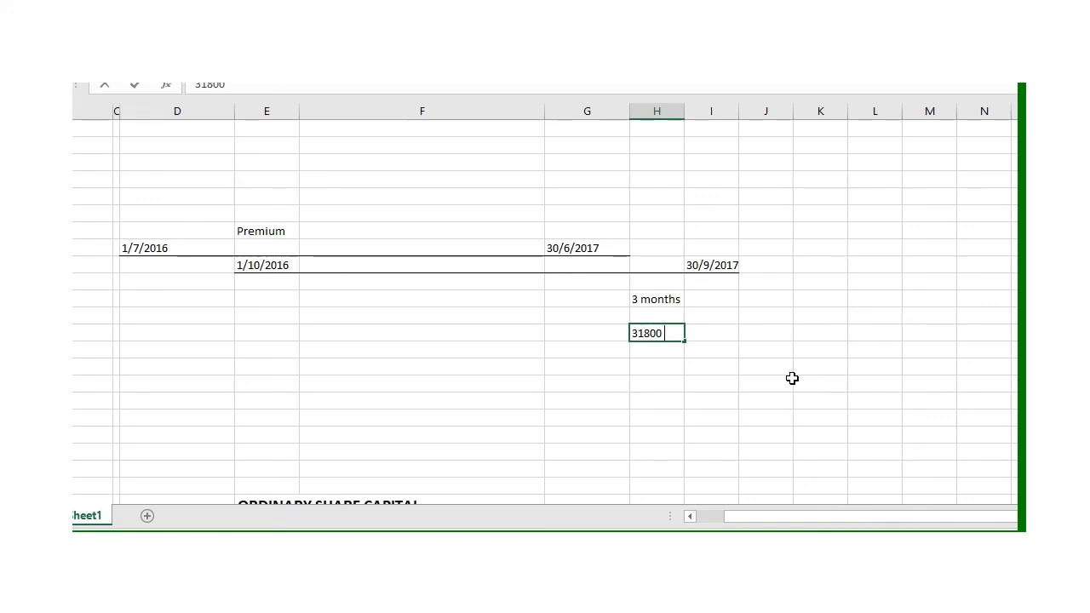
text(/)
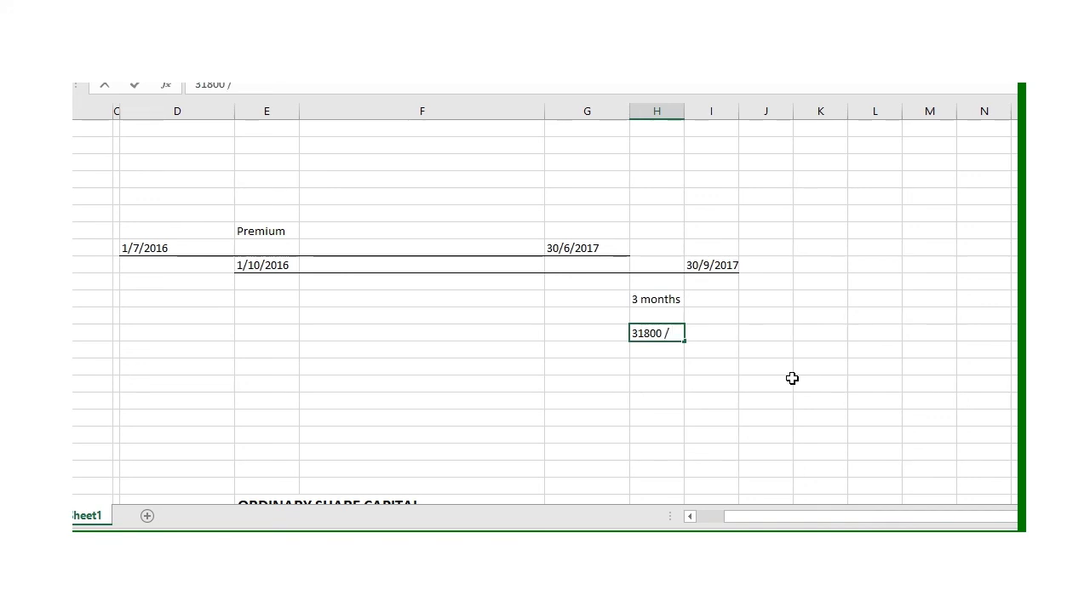
text(12)
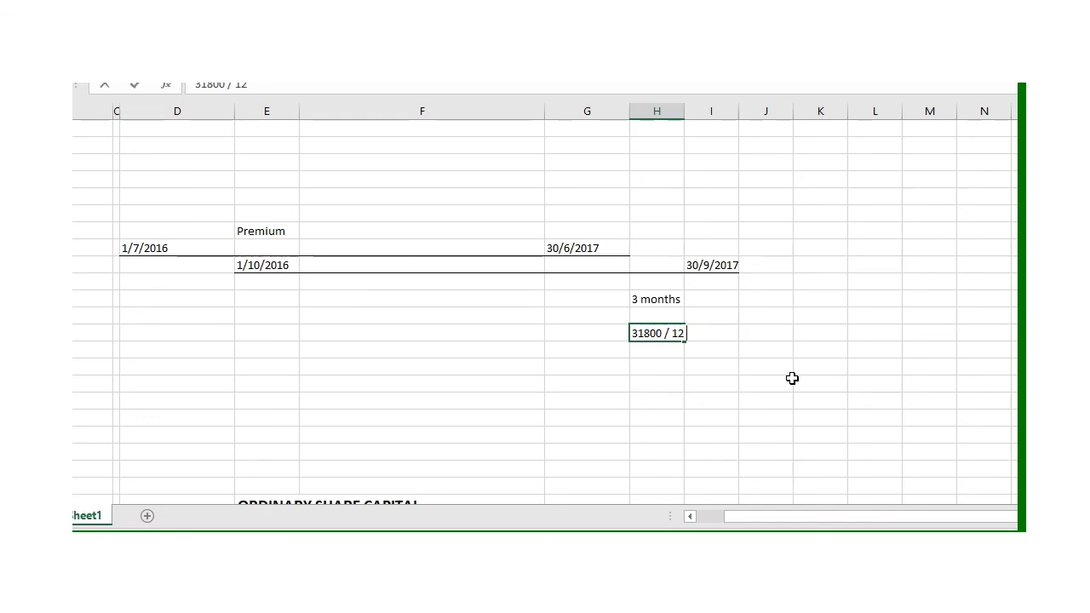
text(*)
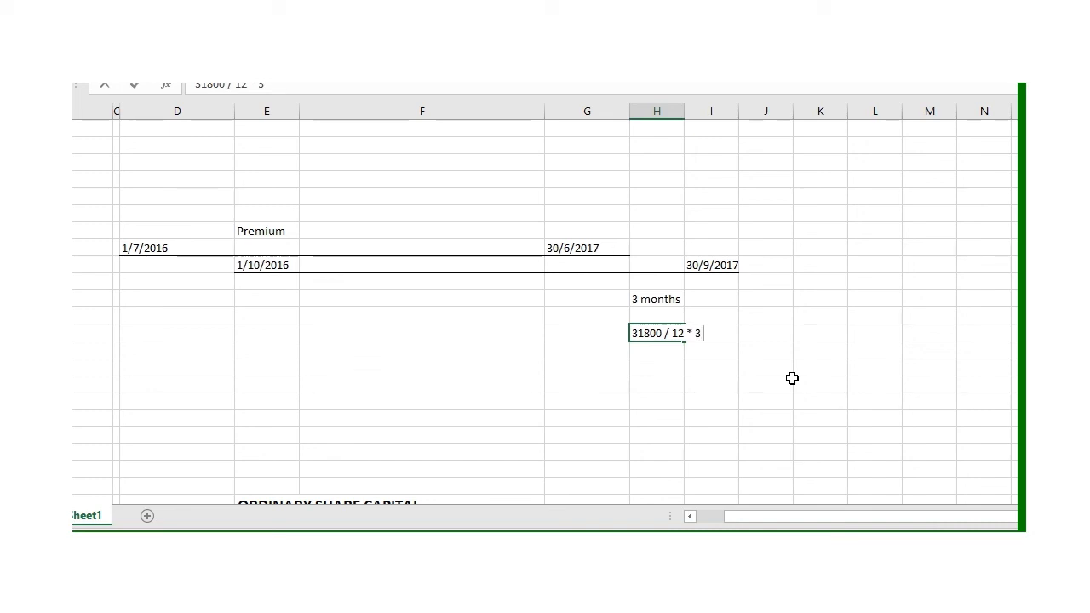
text(=)
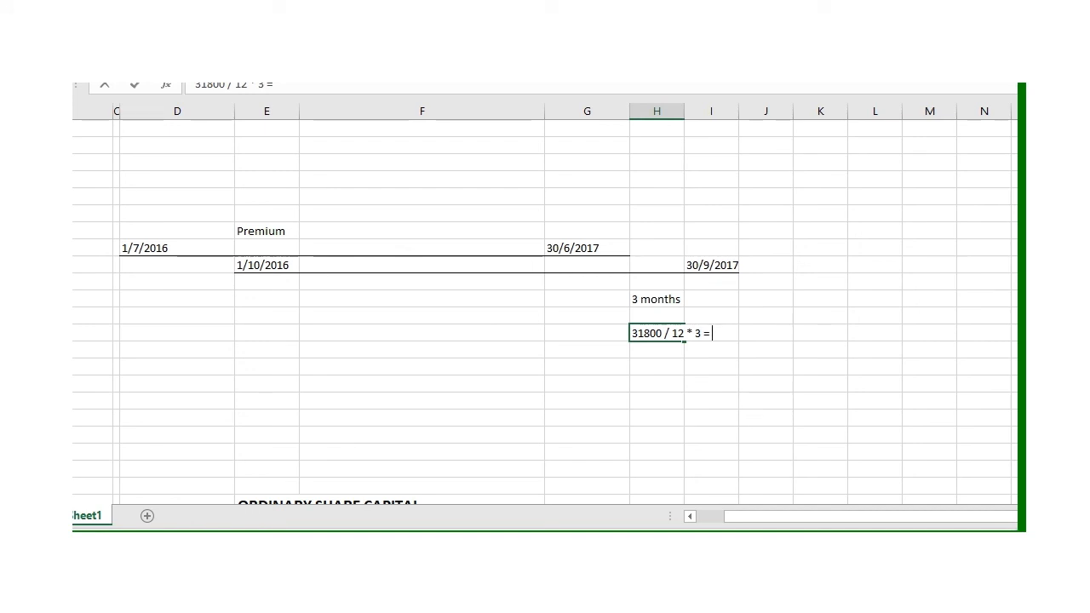
mouse_move(821, 358)
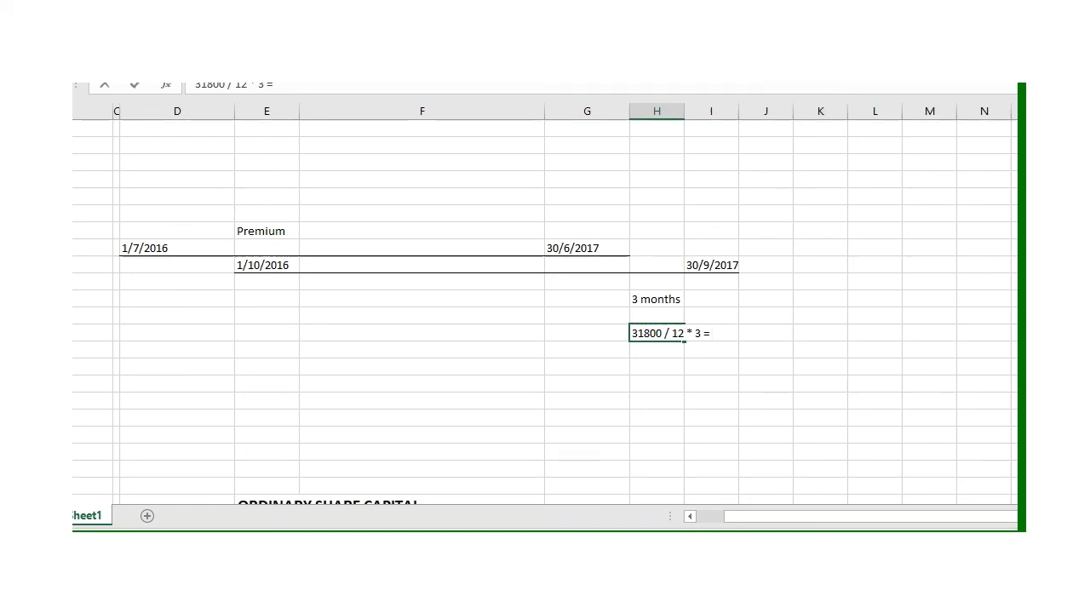
text(7)
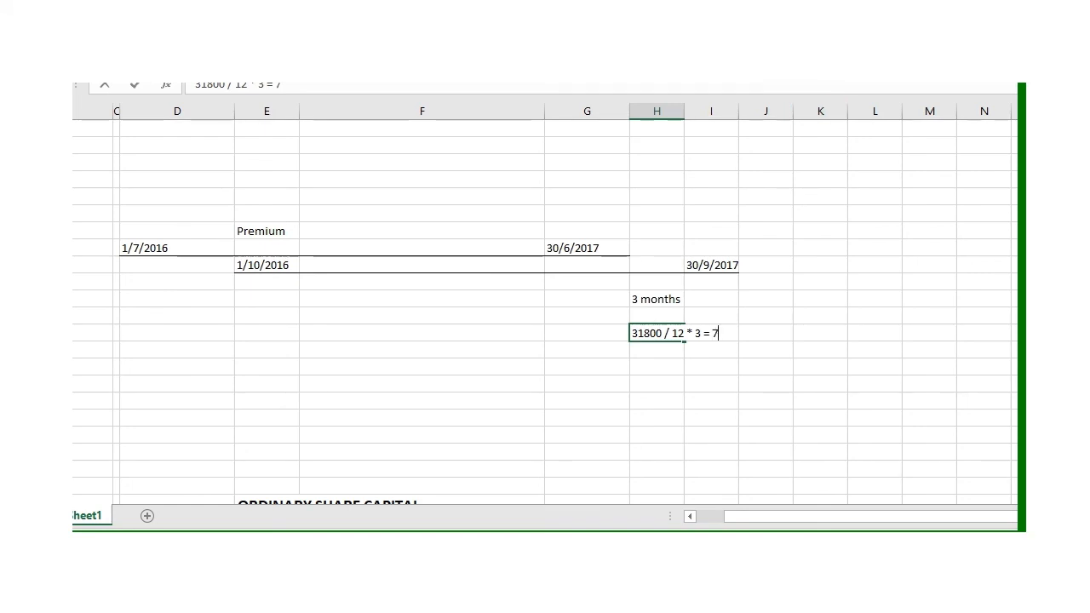
text(950)
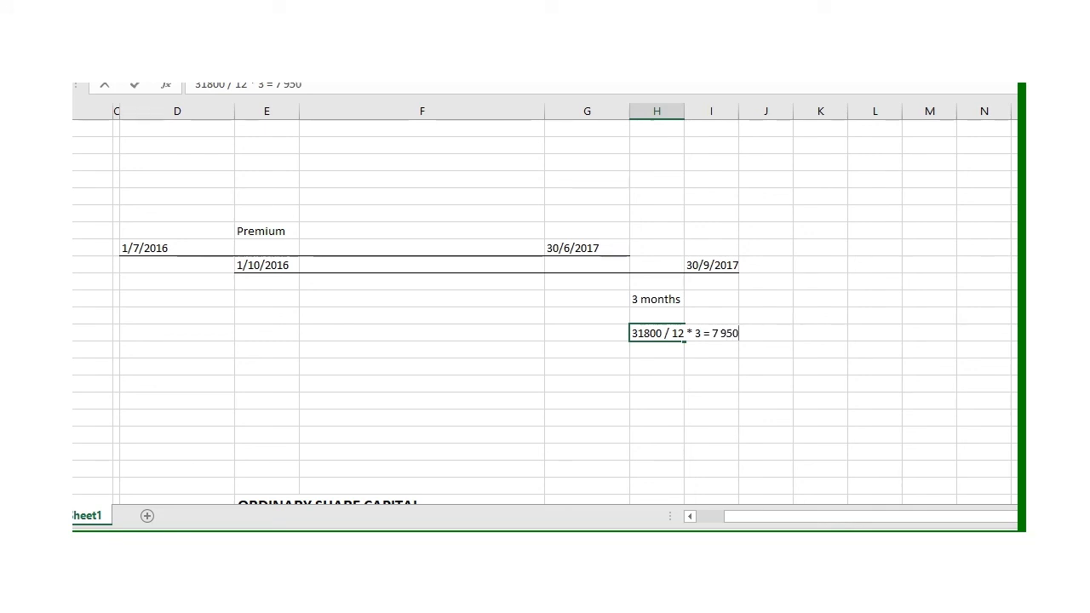
mouse_move(878, 222)
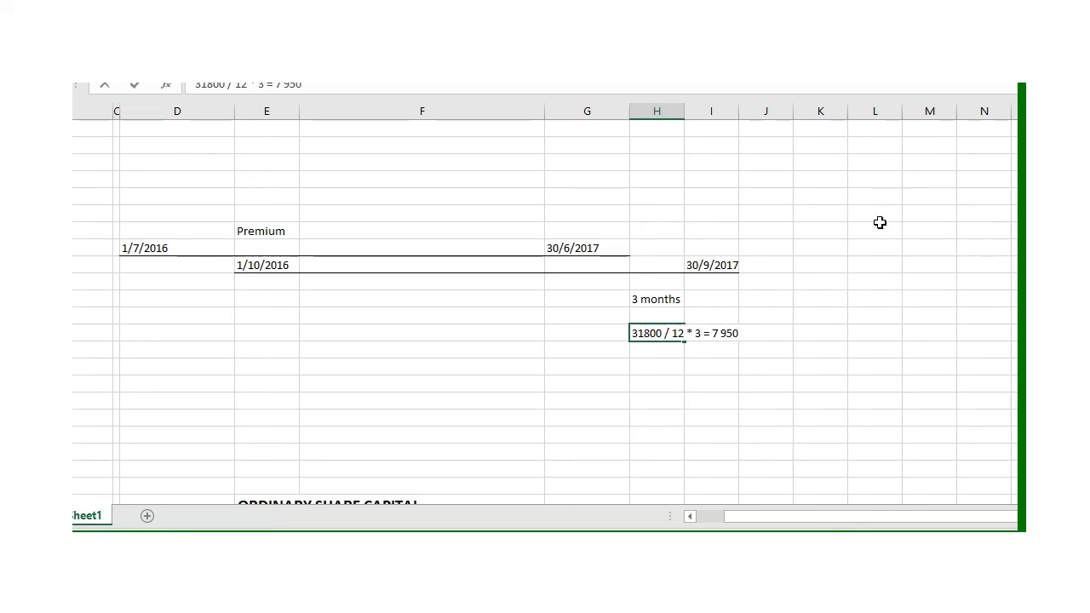
mouse_move(718, 252)
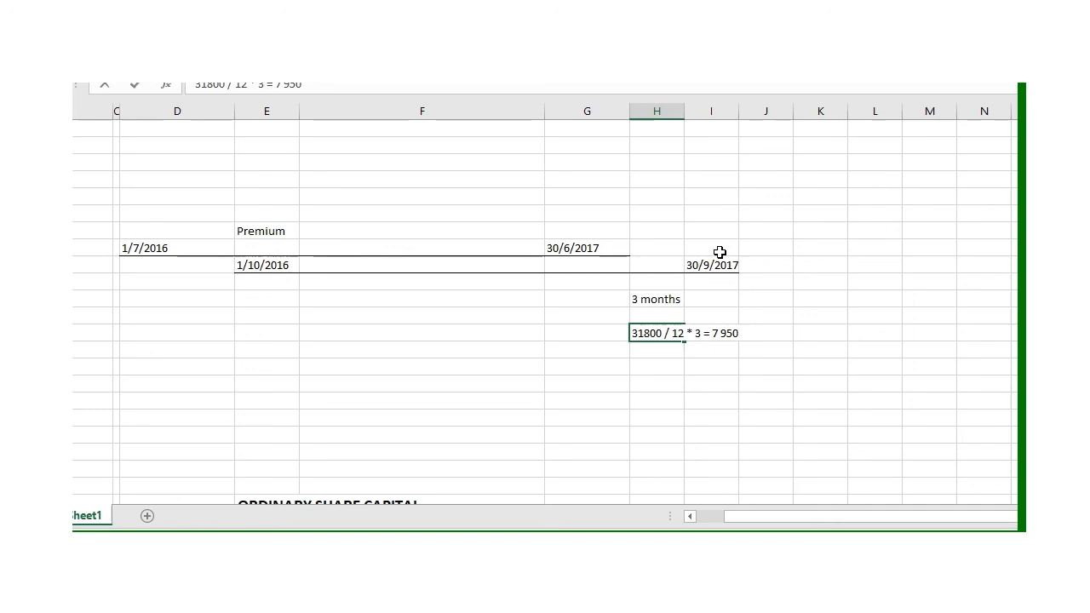
mouse_move(763, 343)
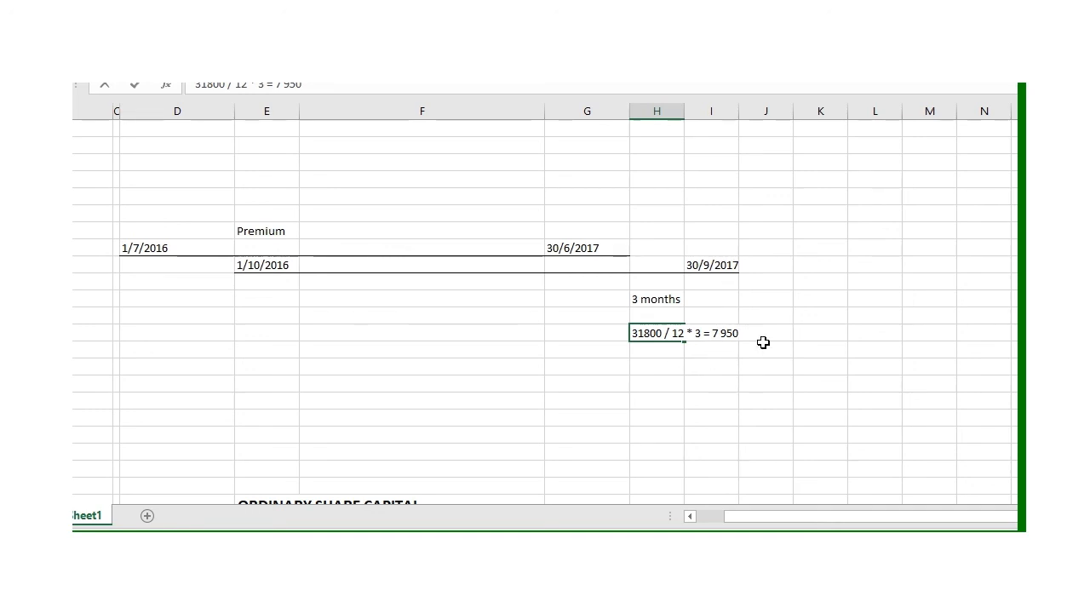
mouse_move(763, 310)
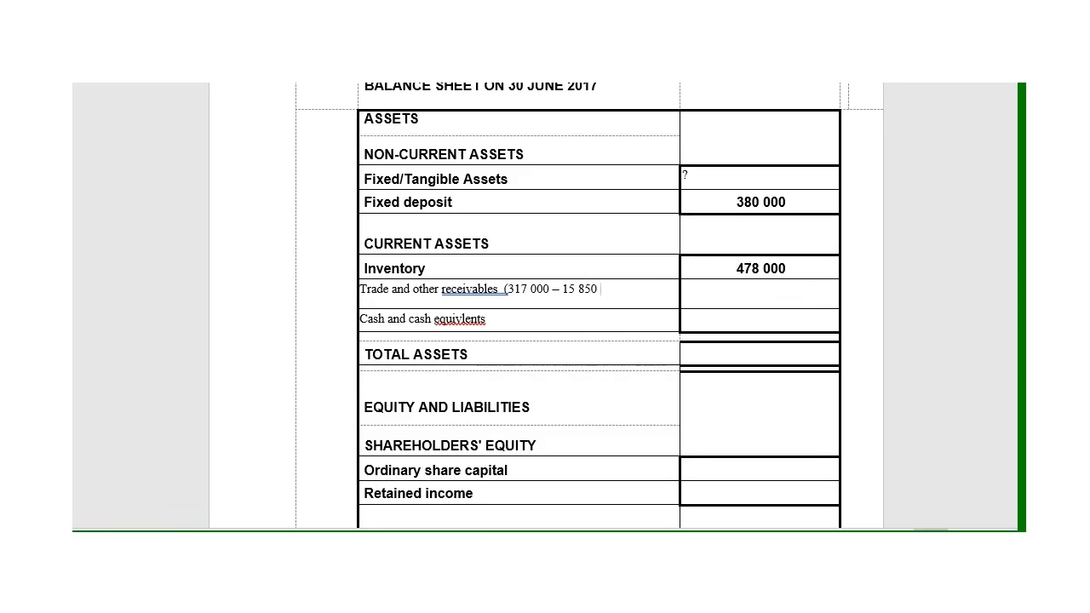
- Add '+ 7 950' to the receivables working after '317 000 – 15 850' in the balance sheet
text(+ 7 950)
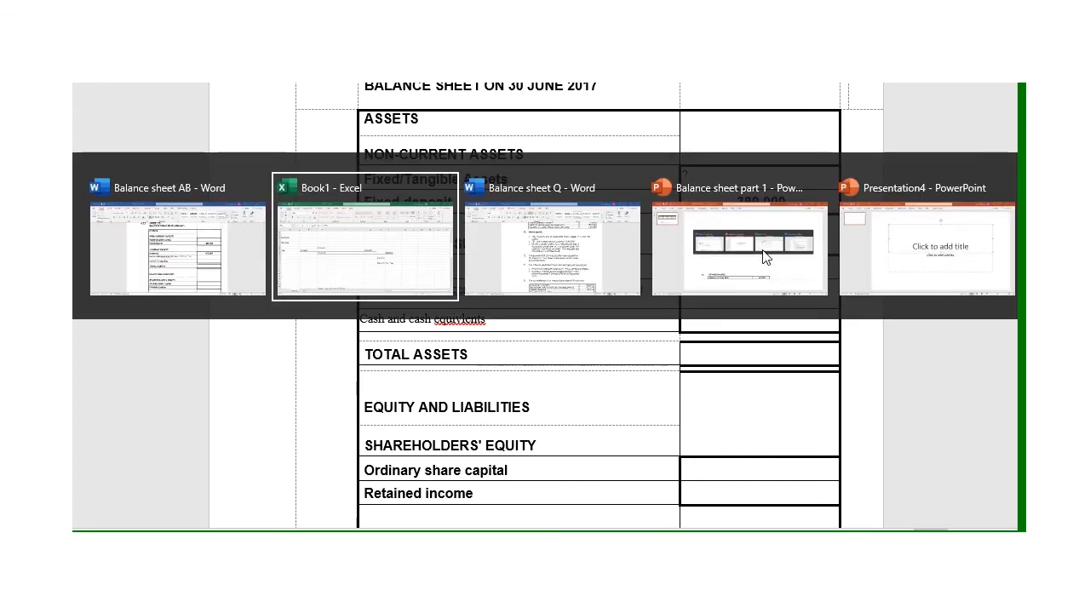
- Return to the Book1 working sheet and select a cell under SARS (Income Tax)
click(365, 235)
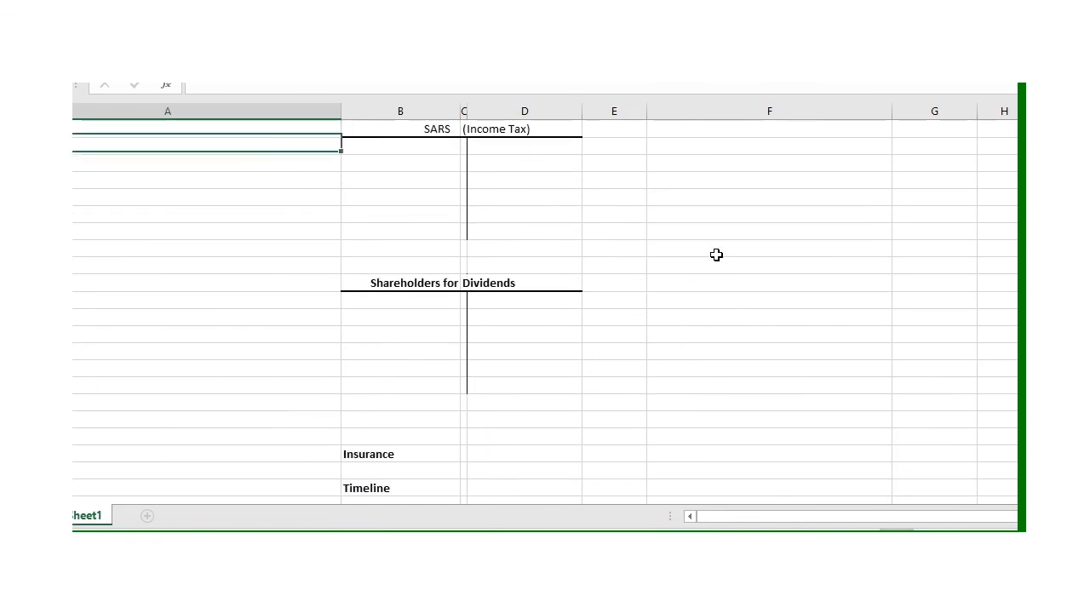
click(400, 145)
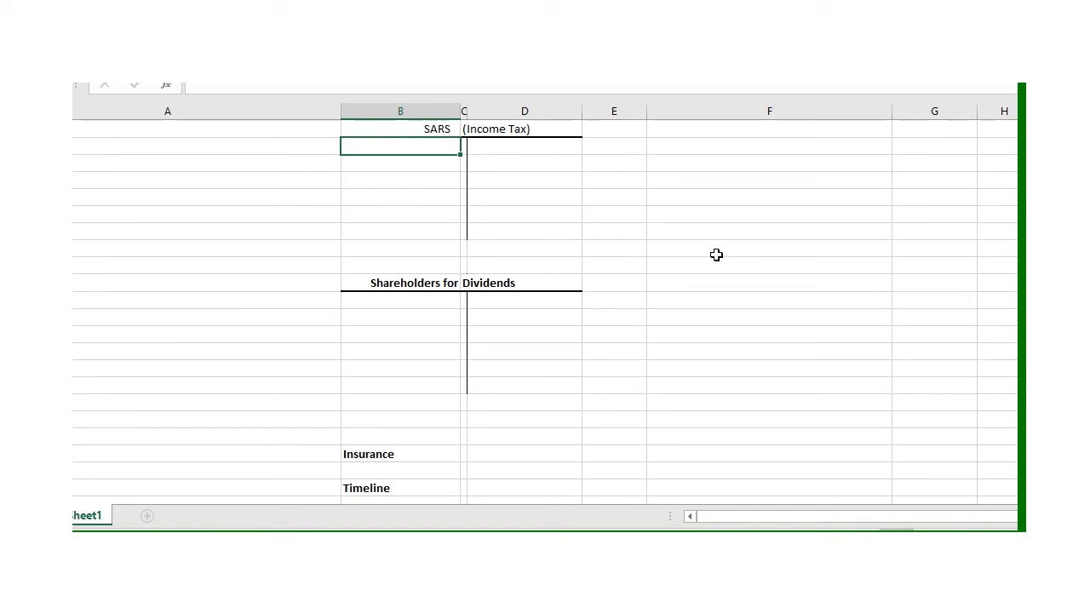
mouse_move(571, 214)
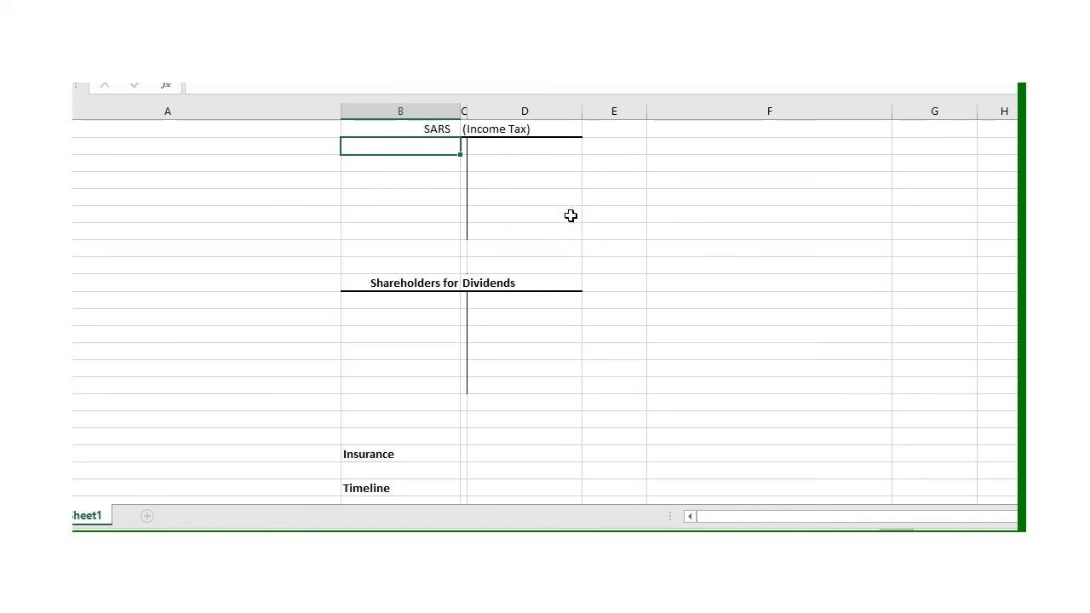